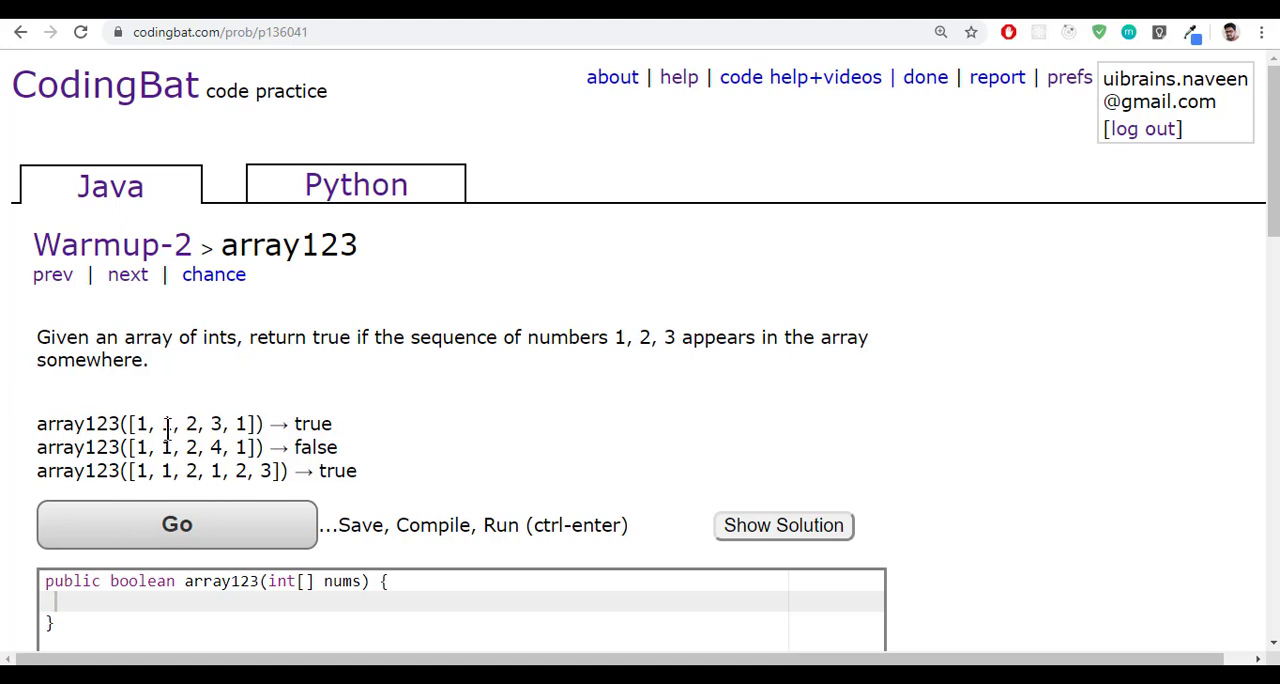
mouse_move(660, 332)
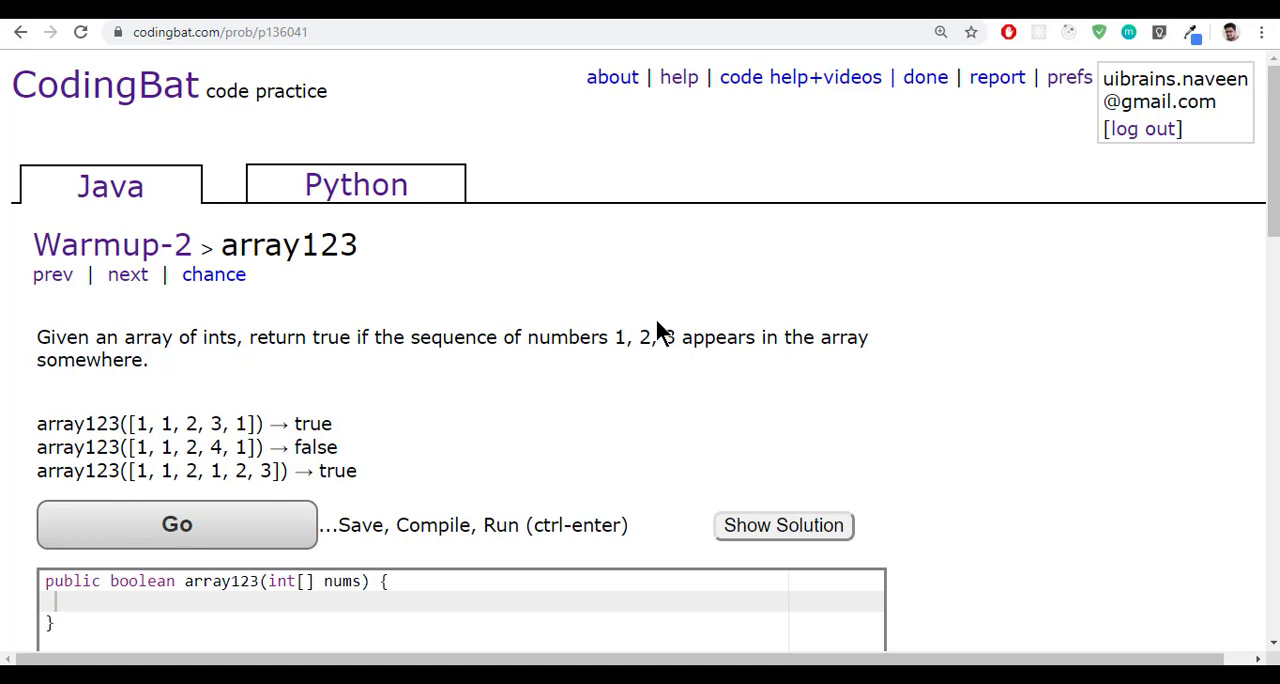
- Highlight the 1, 2, 3 run in the first array123 example on CodingBat
drag(614, 336, 676, 336)
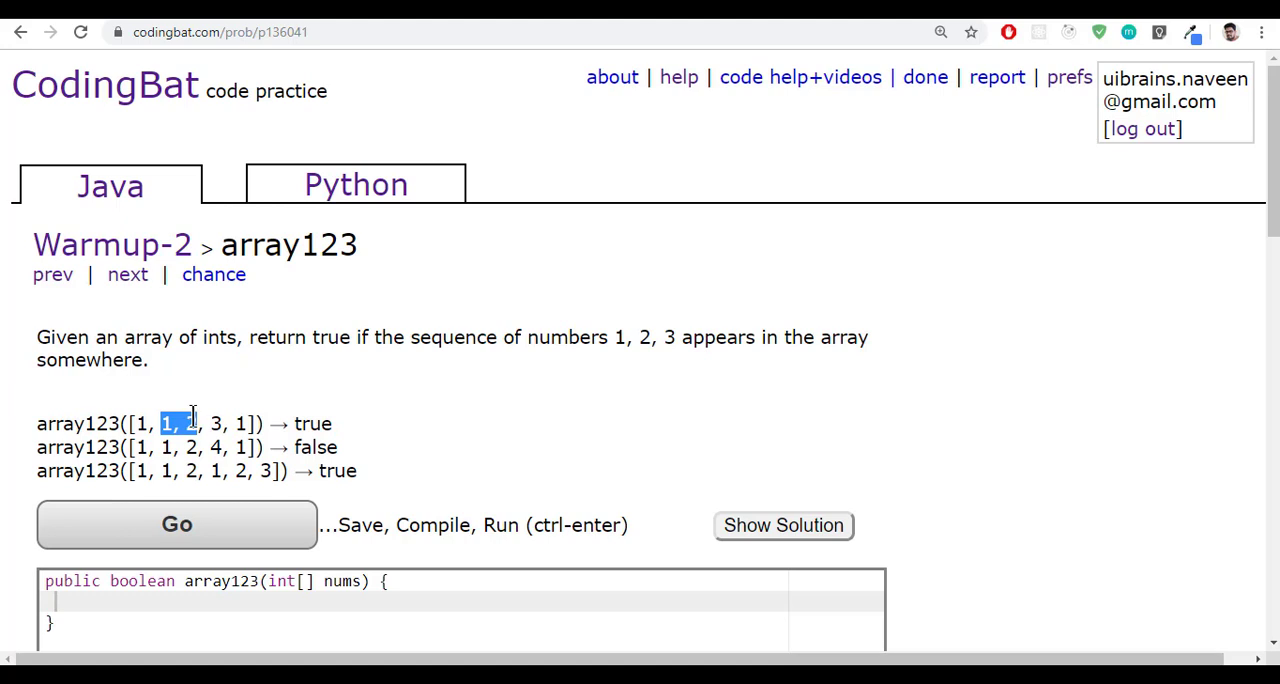
drag(162, 424, 222, 424)
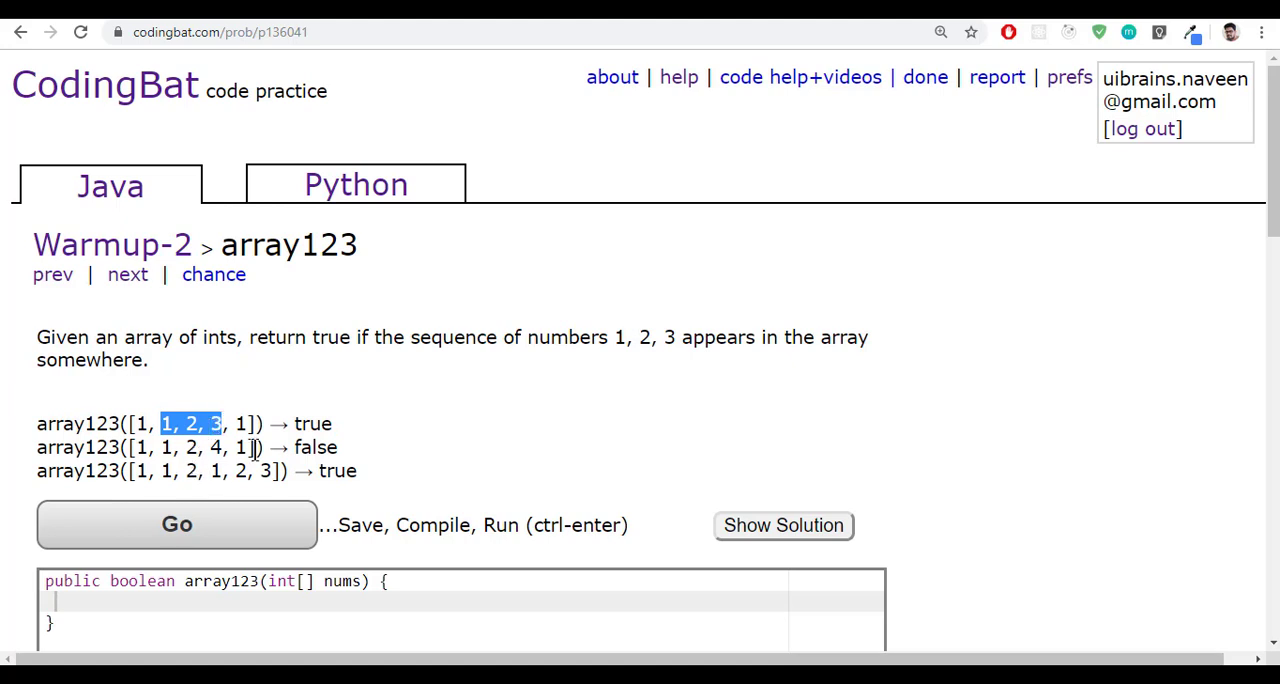
mouse_move(504, 448)
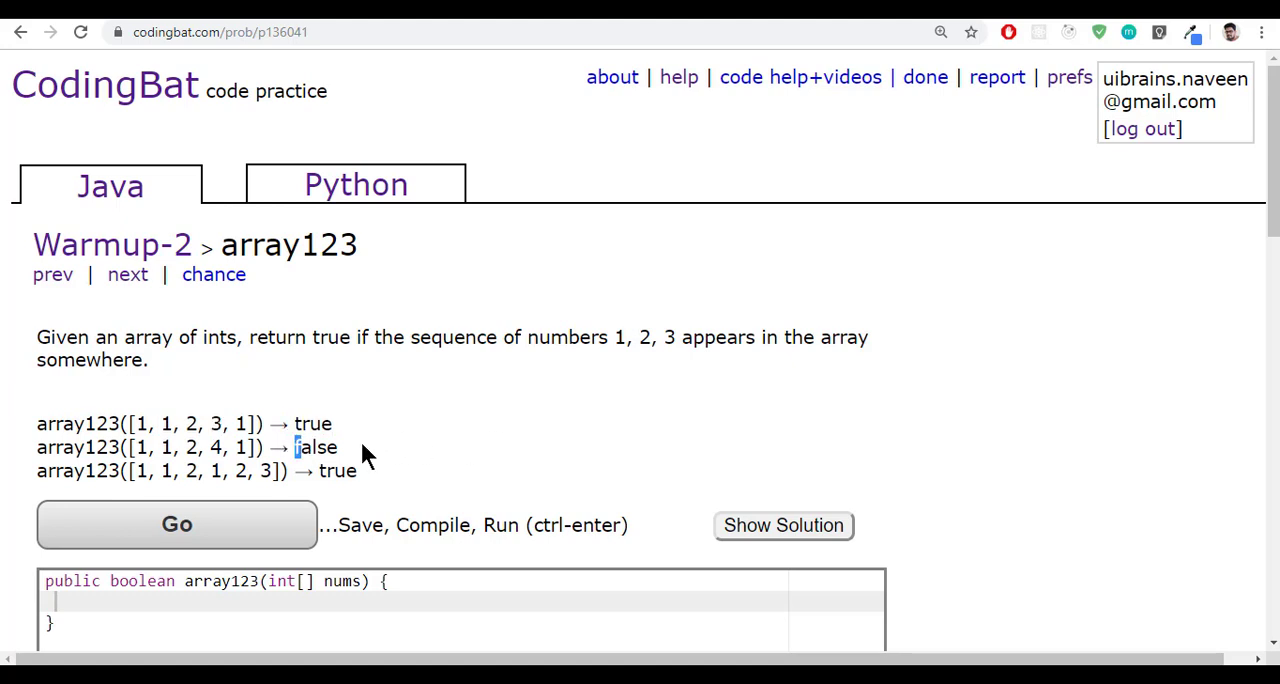
scroll(down, 3)
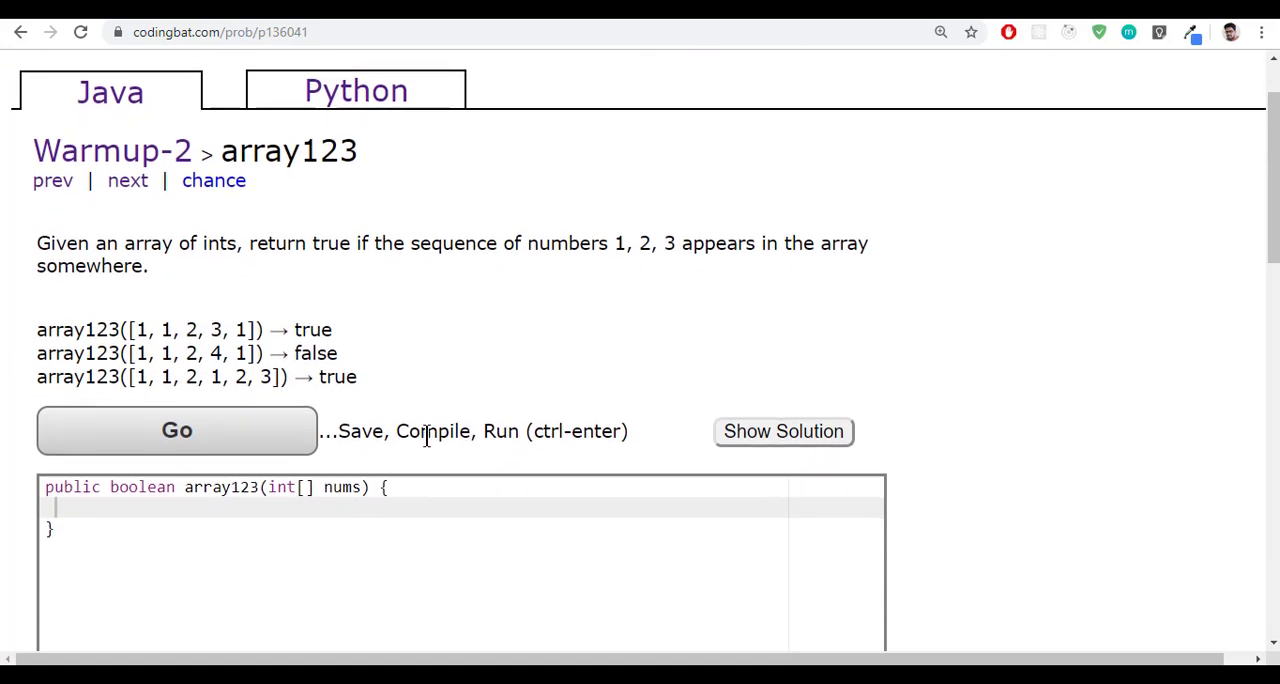
mouse_move(116, 350)
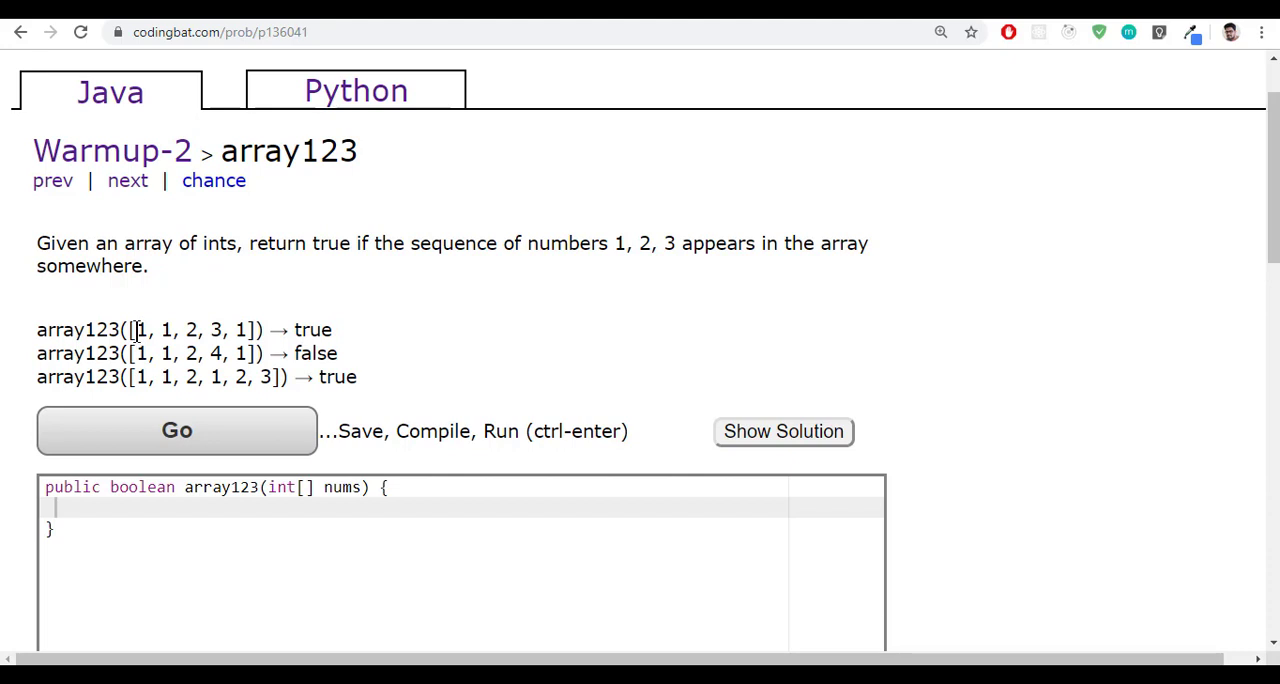
drag(136, 330, 248, 330)
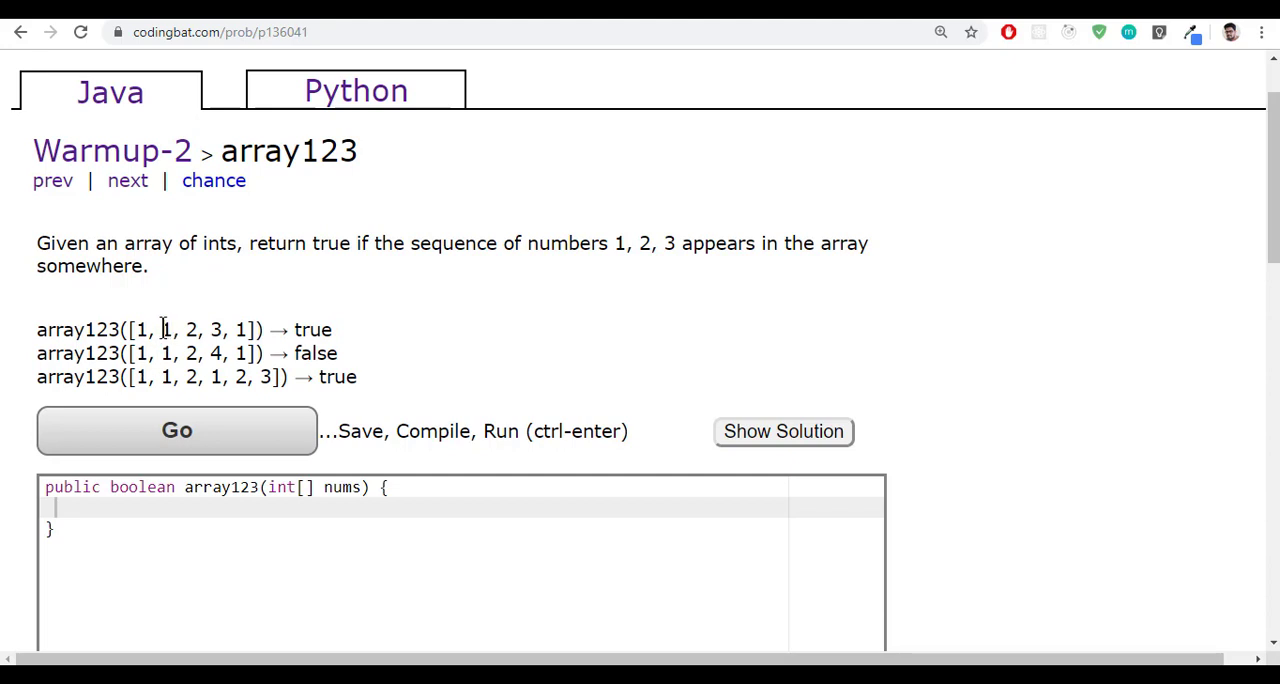
double_click(164, 330)
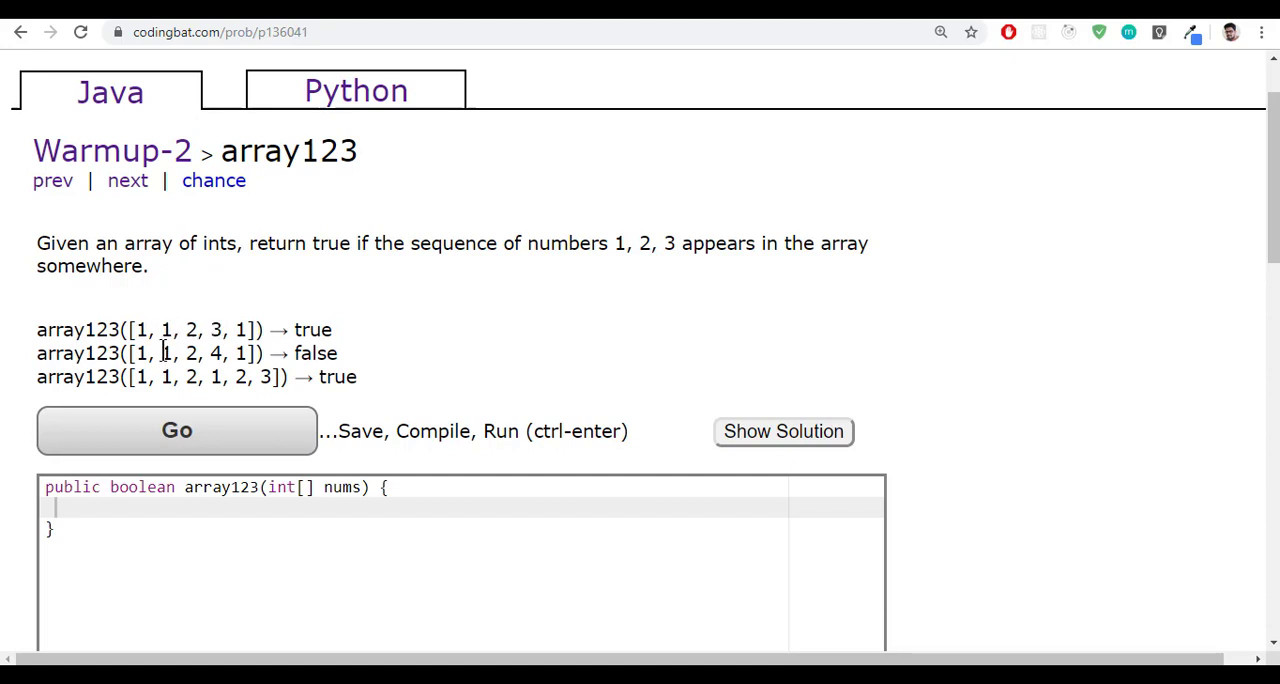
double_click(164, 330)
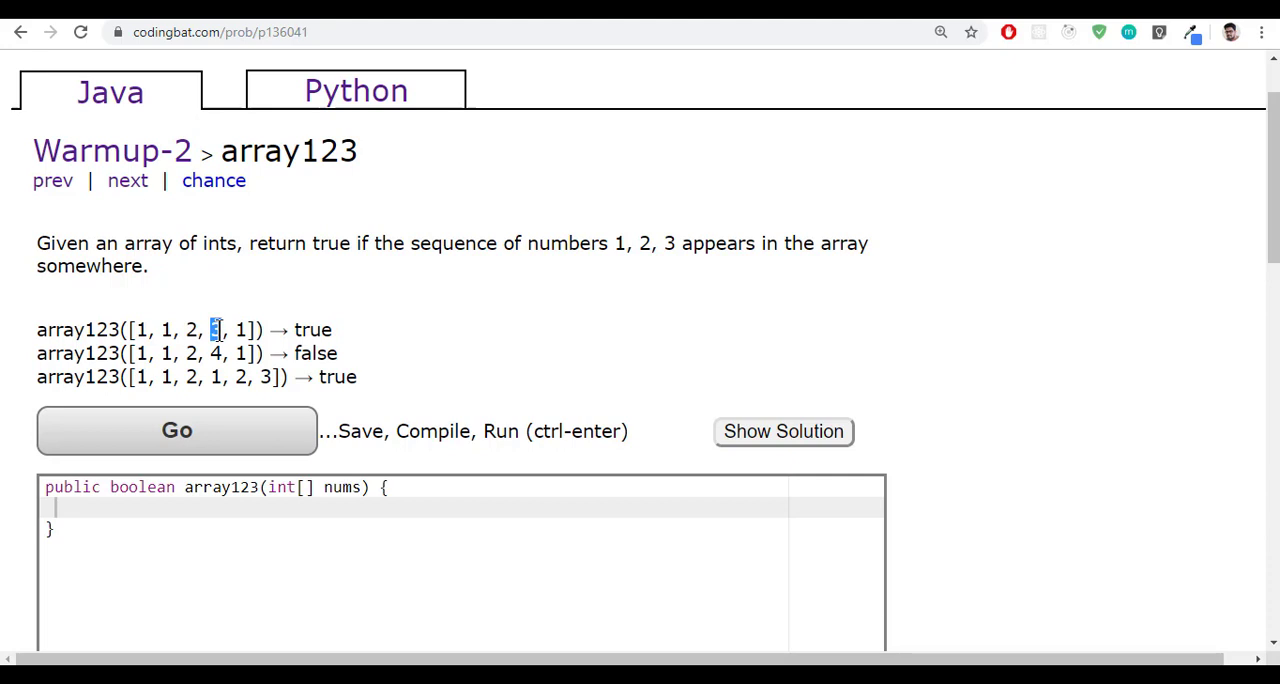
drag(210, 328, 160, 328)
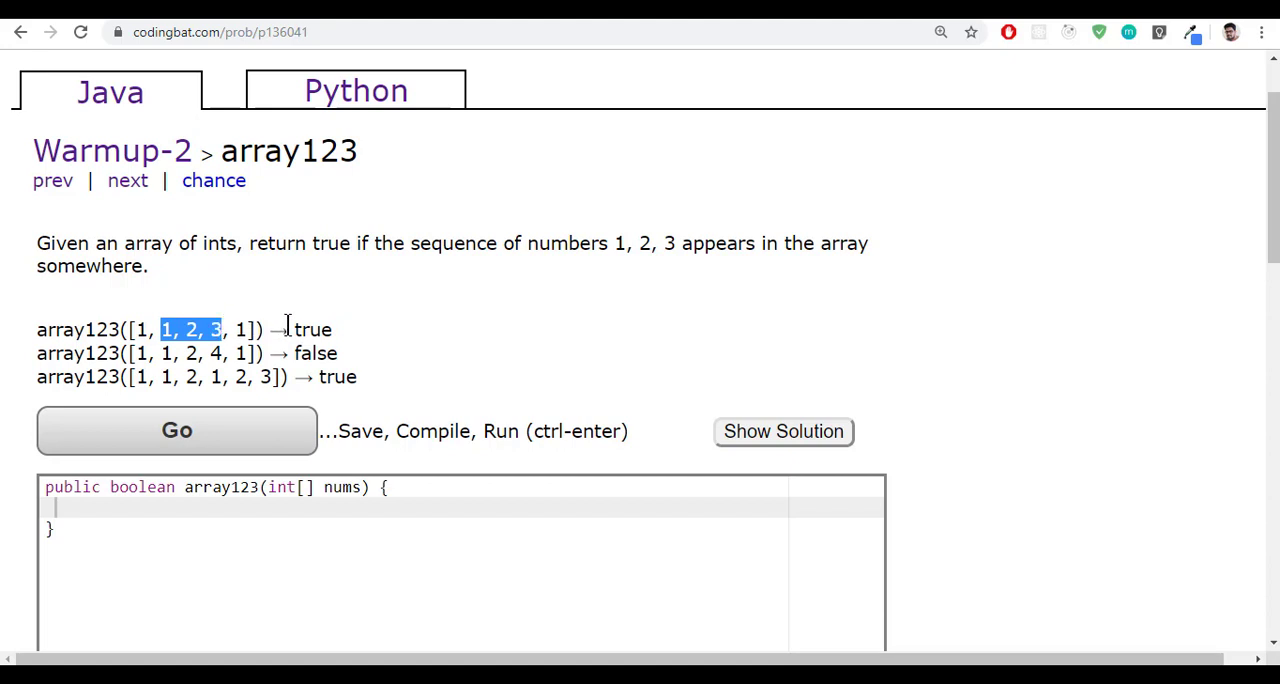
double_click(312, 328)
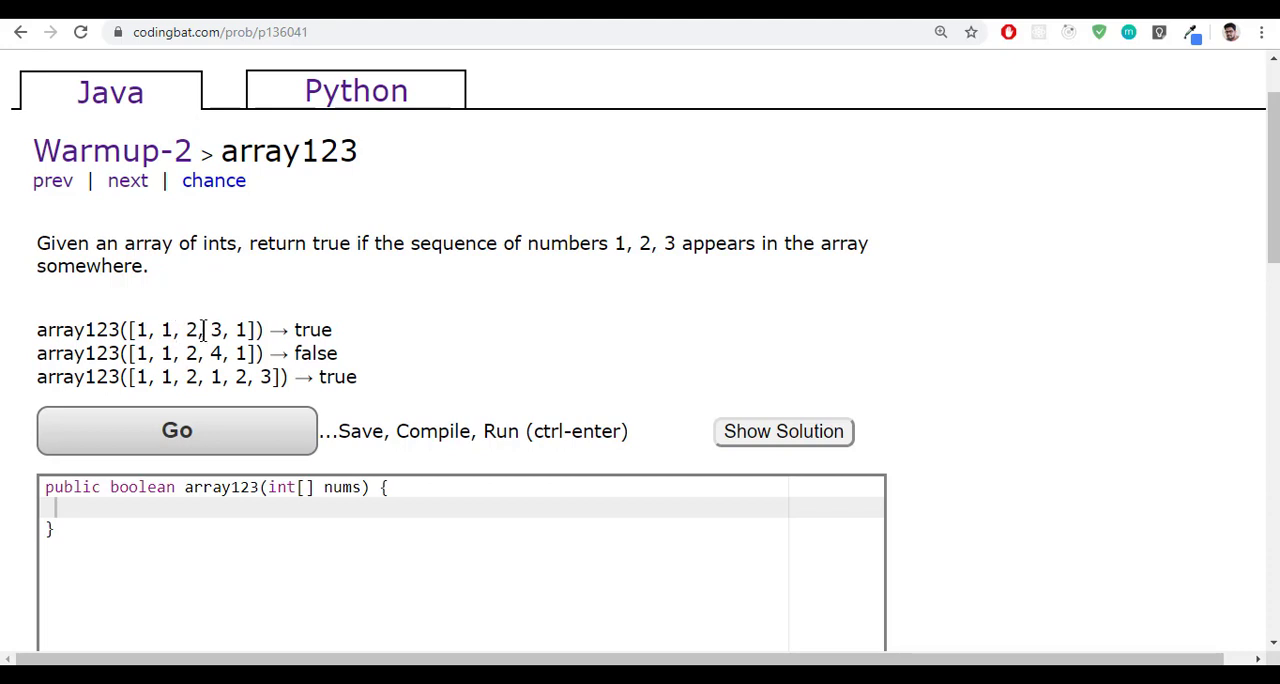
- Highlight the 1 and the following values in the third example
double_click(212, 330)
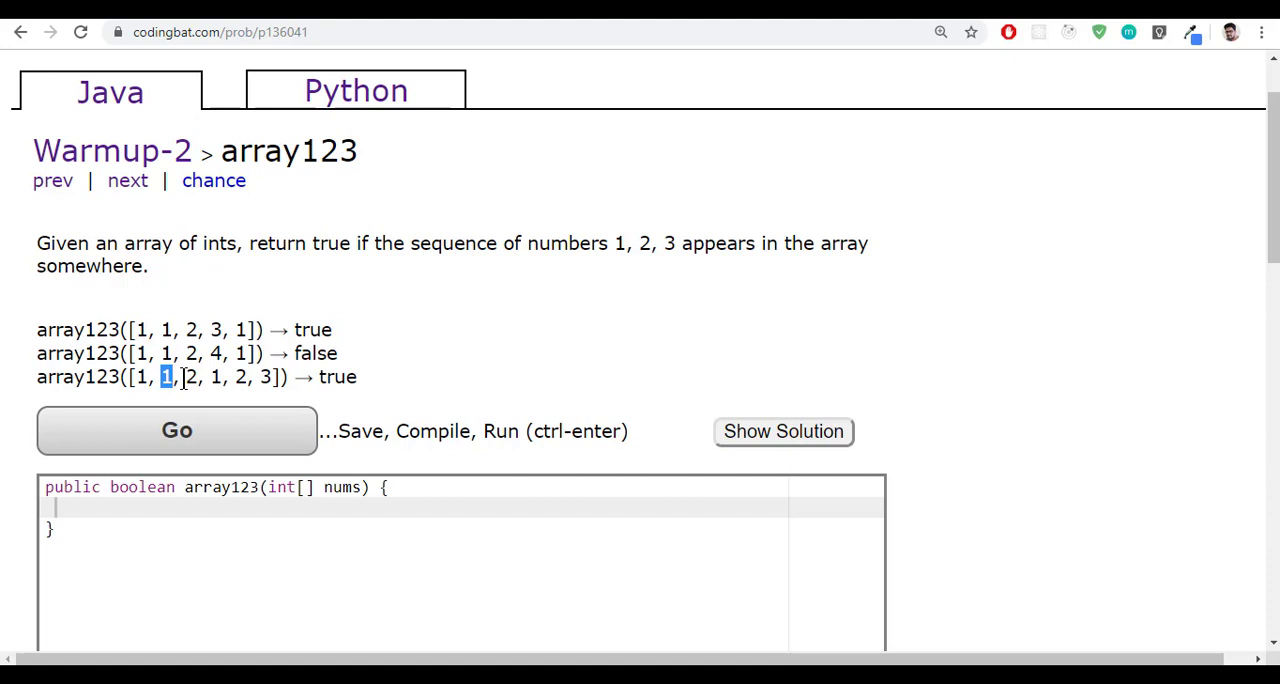
drag(164, 376, 216, 376)
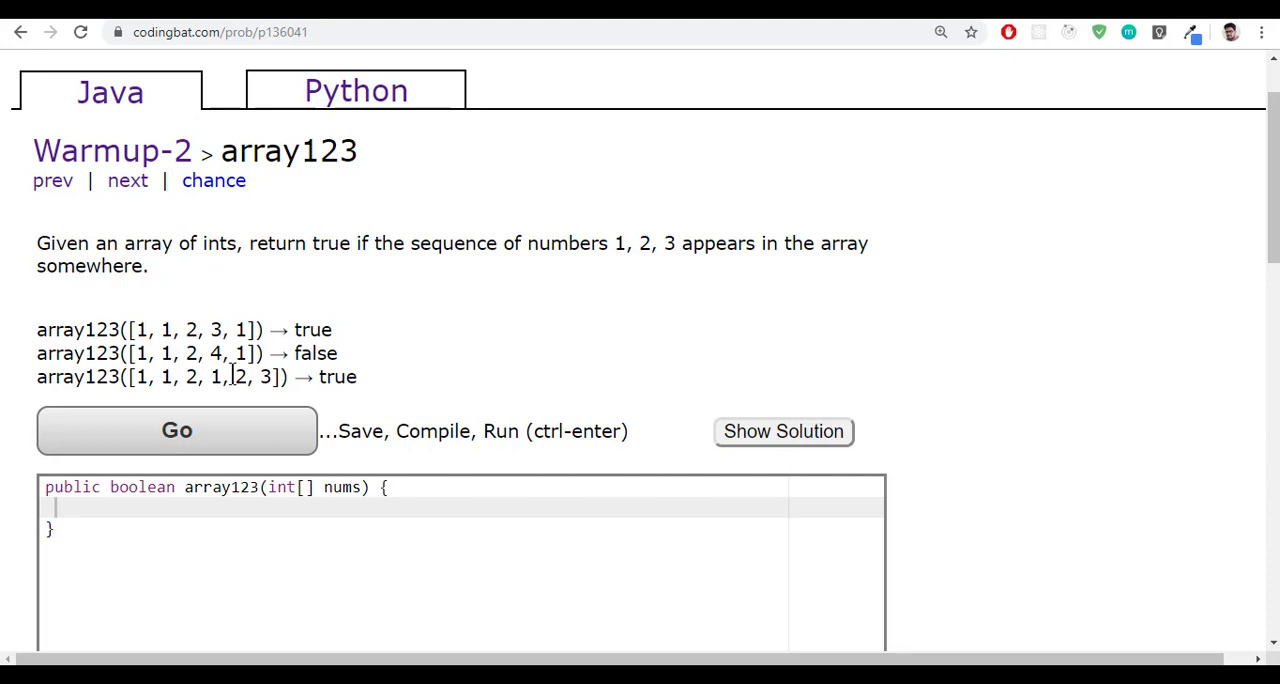
drag(208, 376, 268, 376)
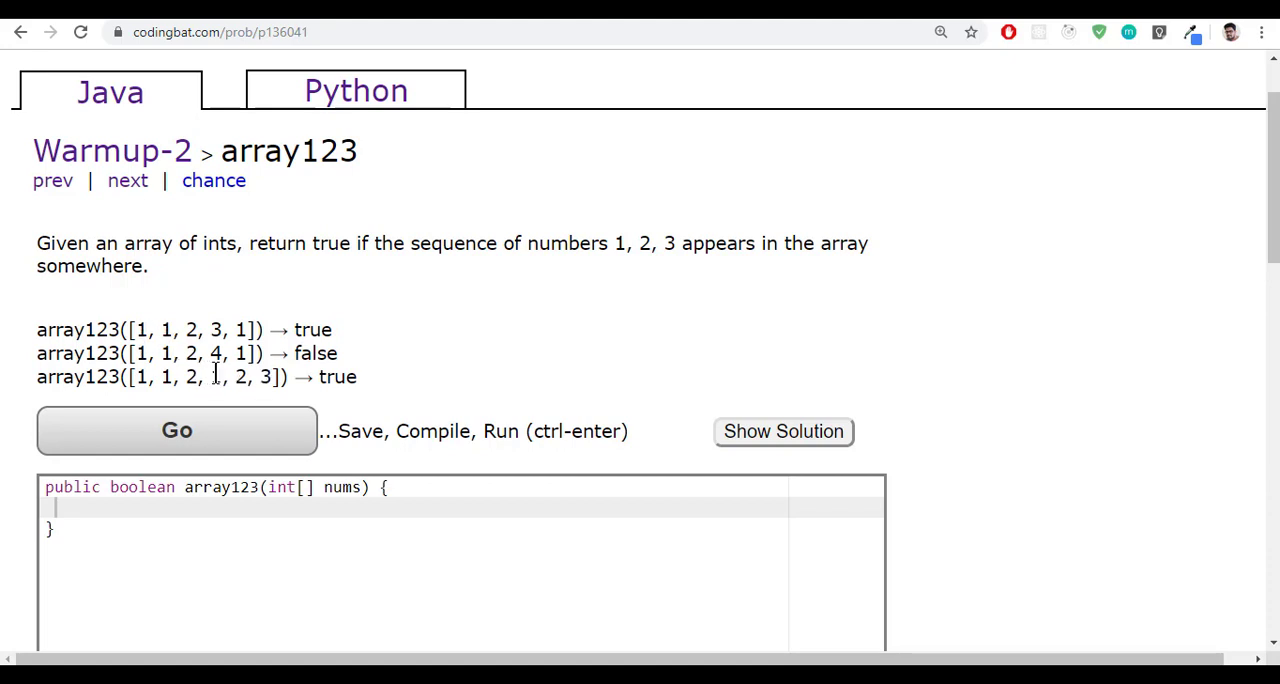
double_click(240, 376)
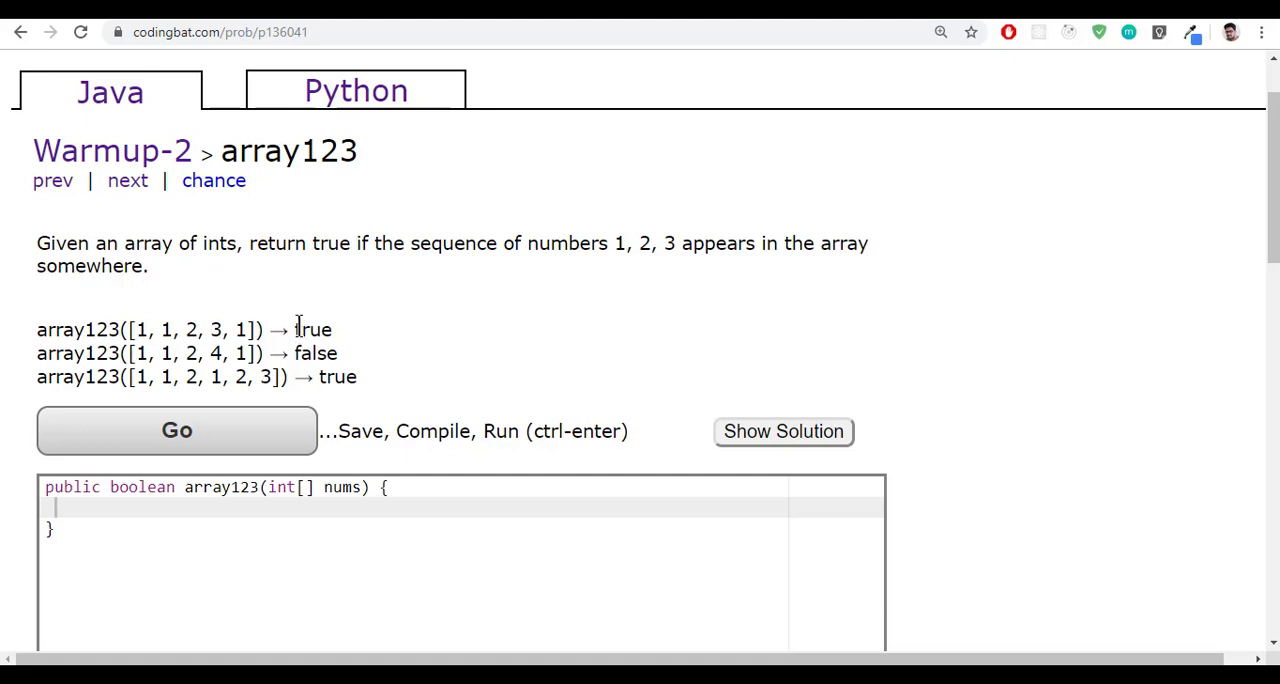
- Add the public boolean array123(int[] nums) { signature below arrayFront9 in Warmup_2
double_click(314, 352)
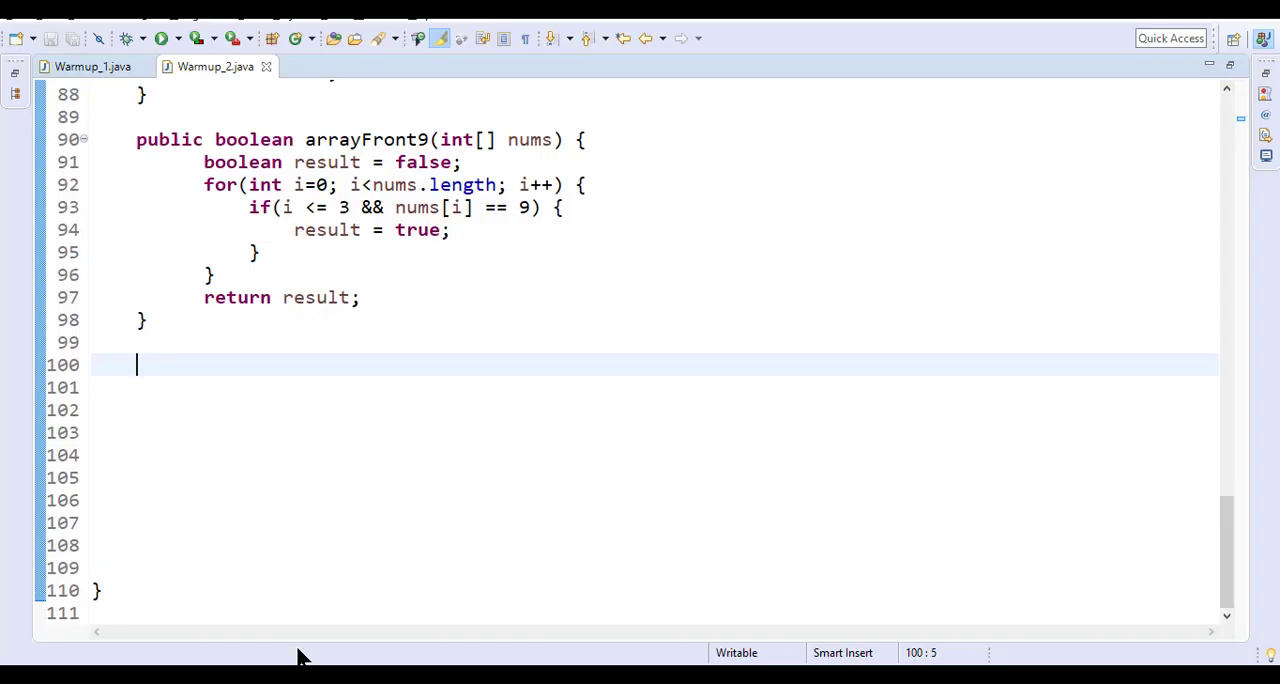
mouse_move(352, 344)
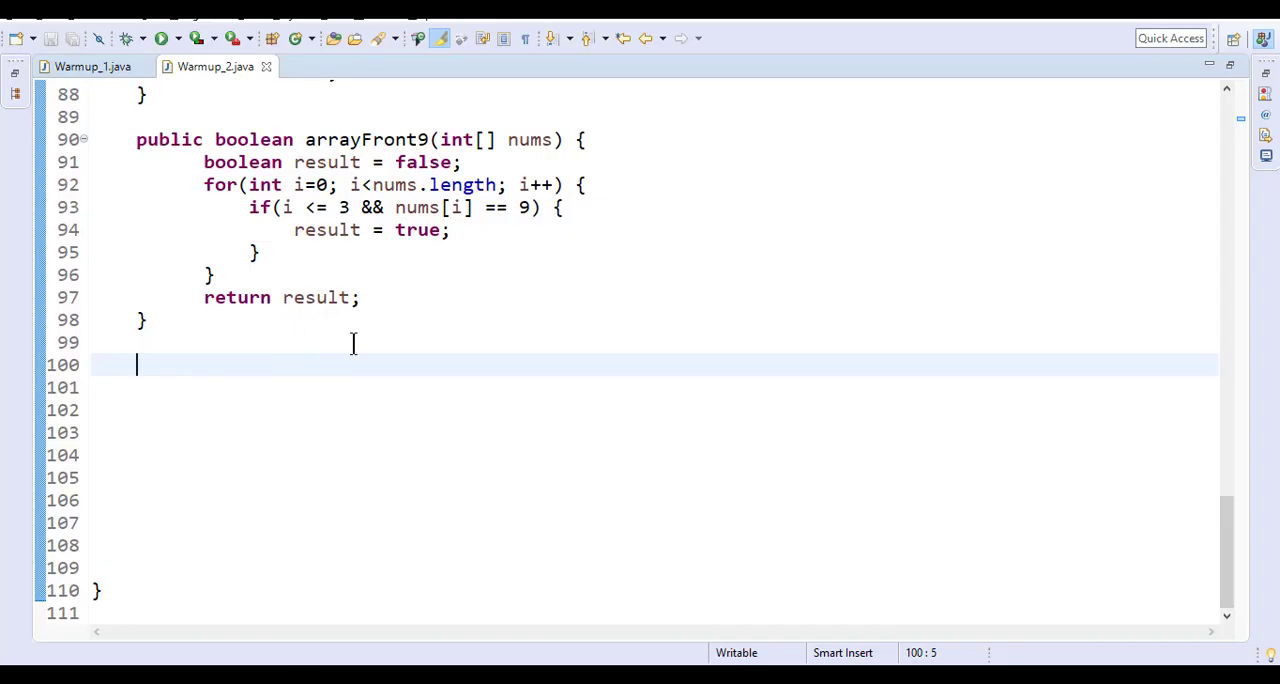
text(public boolean array123(int[] nums) {)
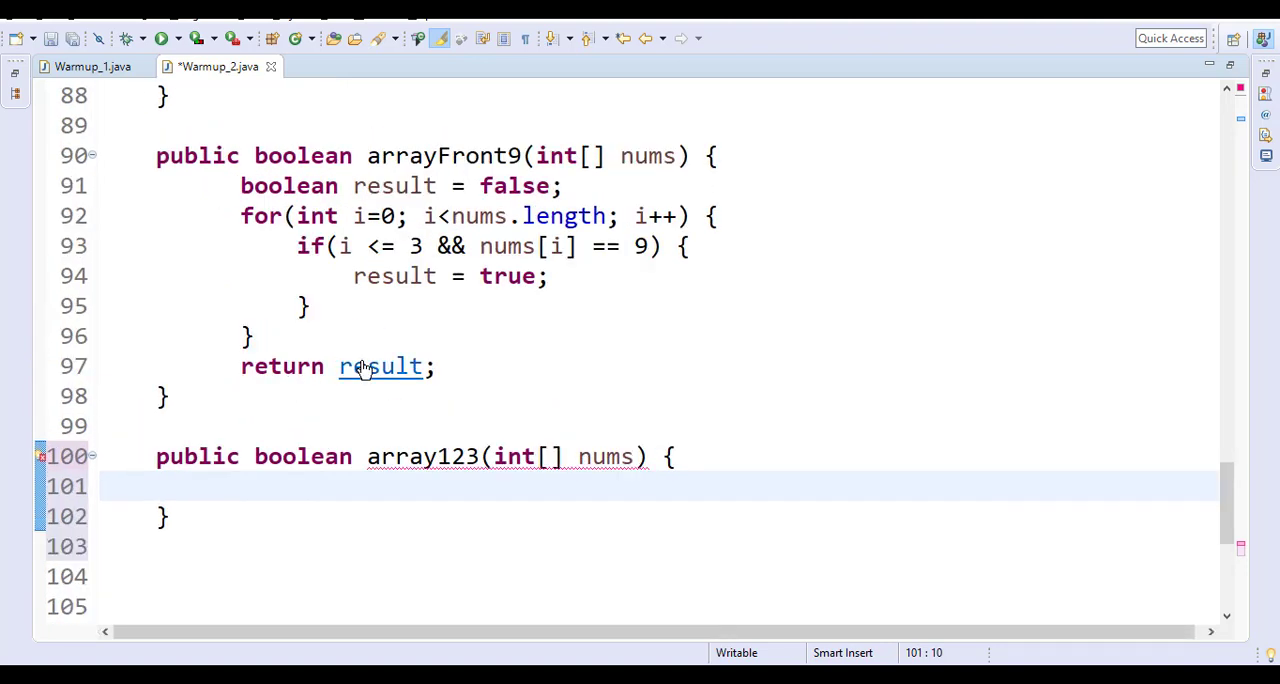
scroll(down, 3)
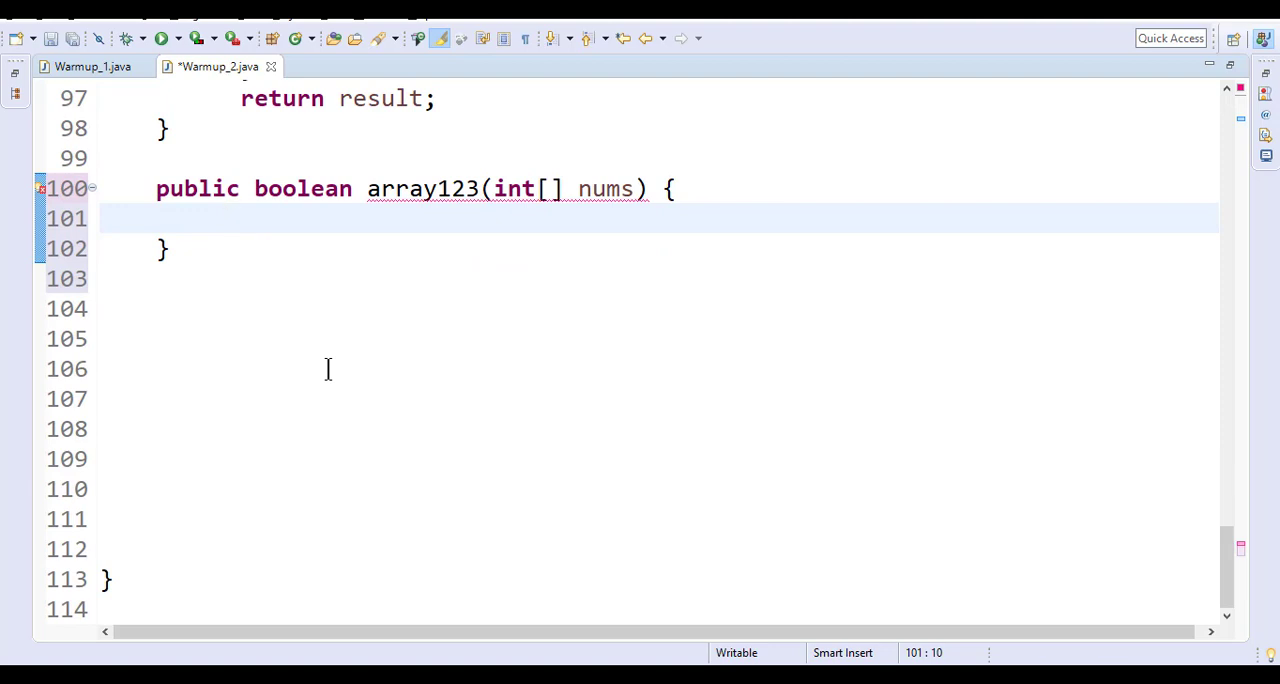
- Declare boolean result = false; at the top of array123
text(boolean)
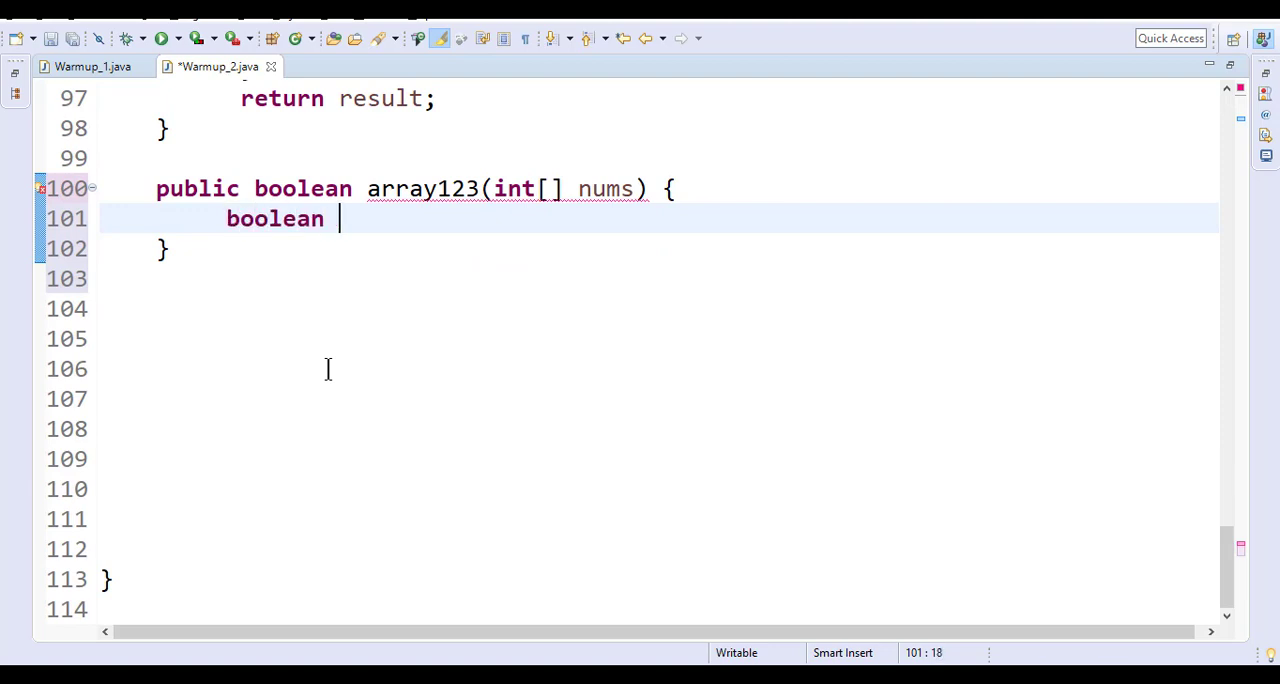
text(r)
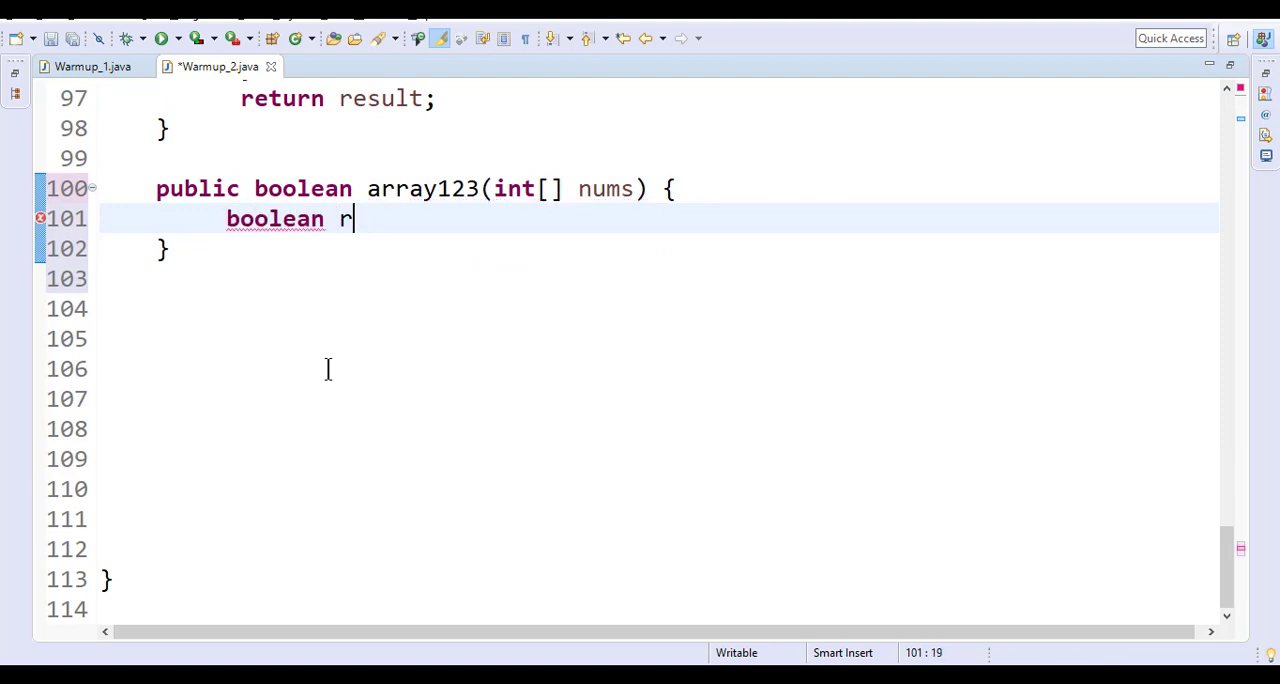
text(esult = fal)
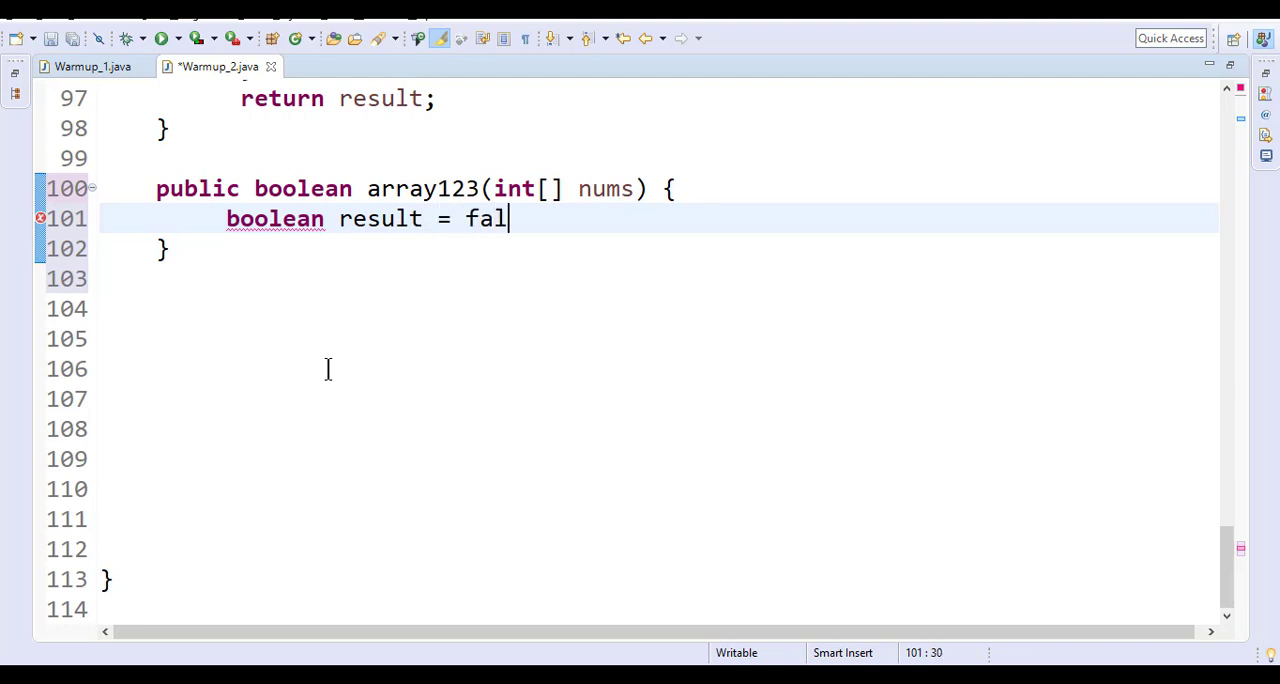
text(se;)
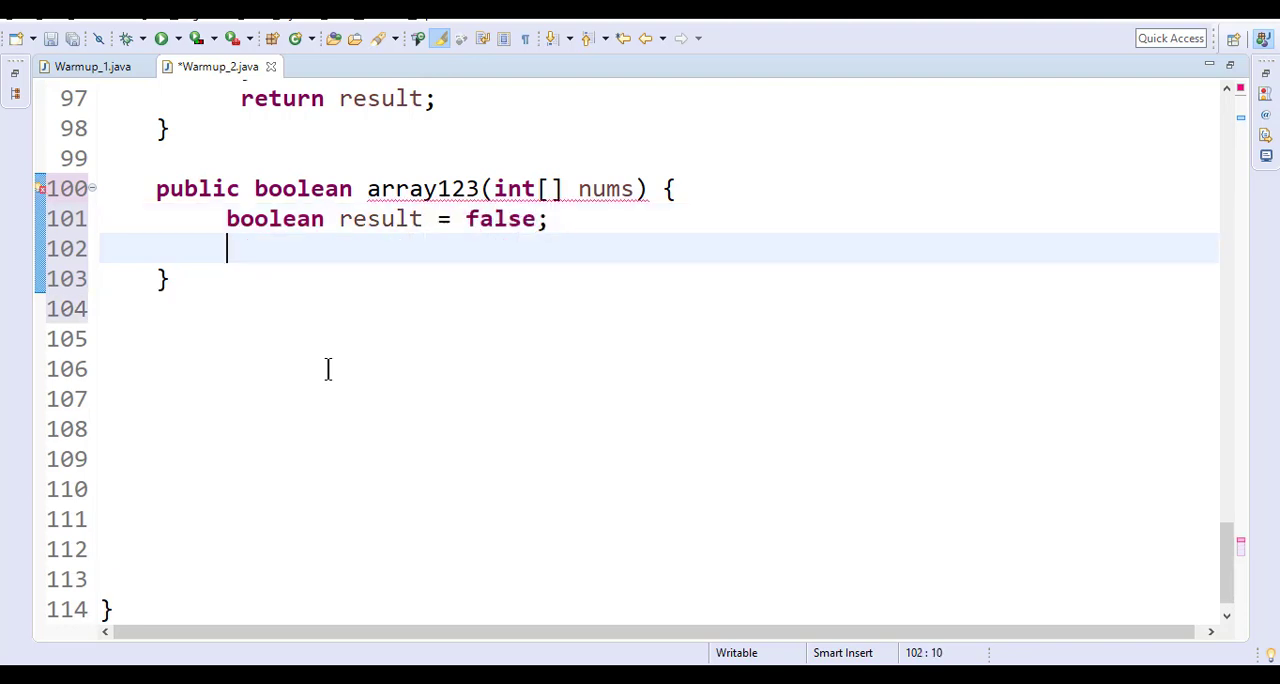
- Write the for loop header running i from 0 to nums.length
text(for(le)
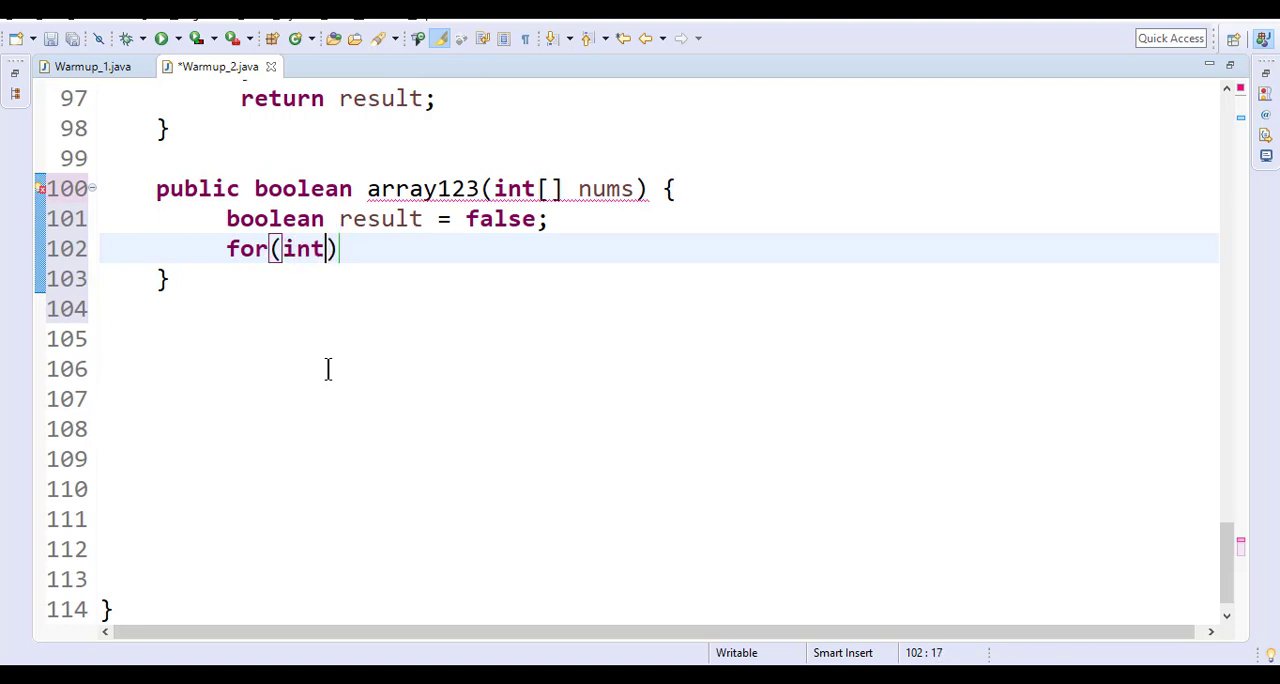
text(i=0; i<=)
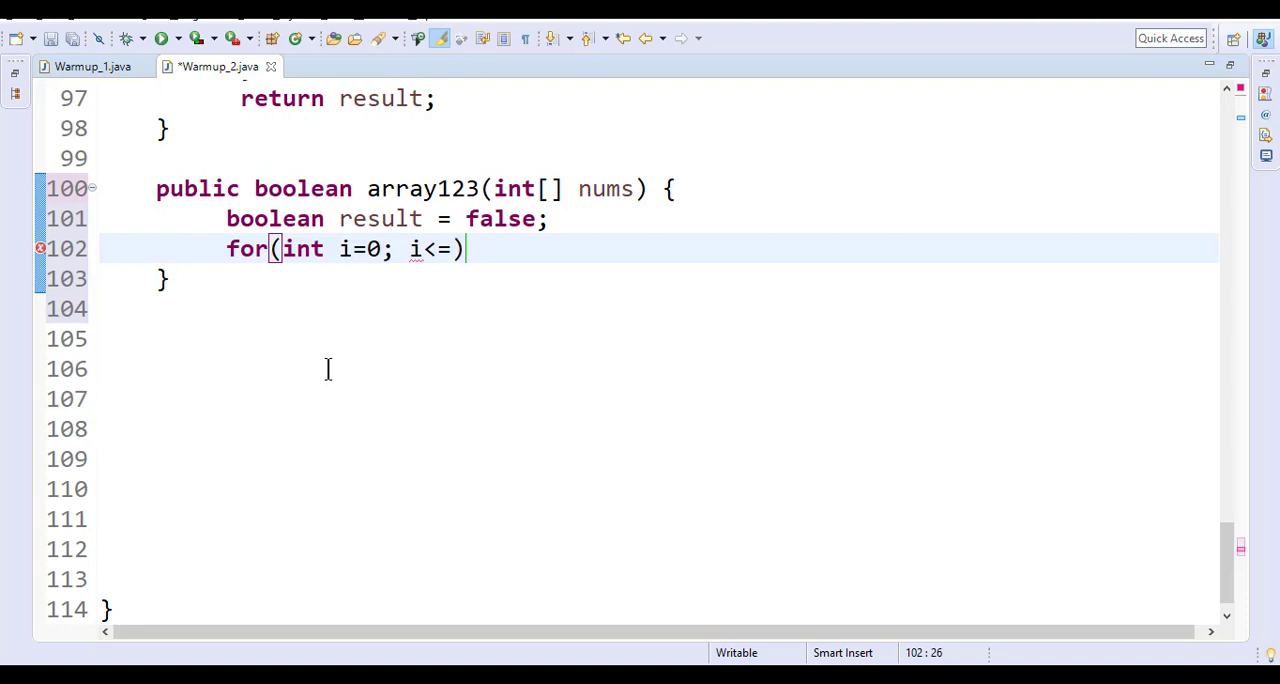
text(nums.l)
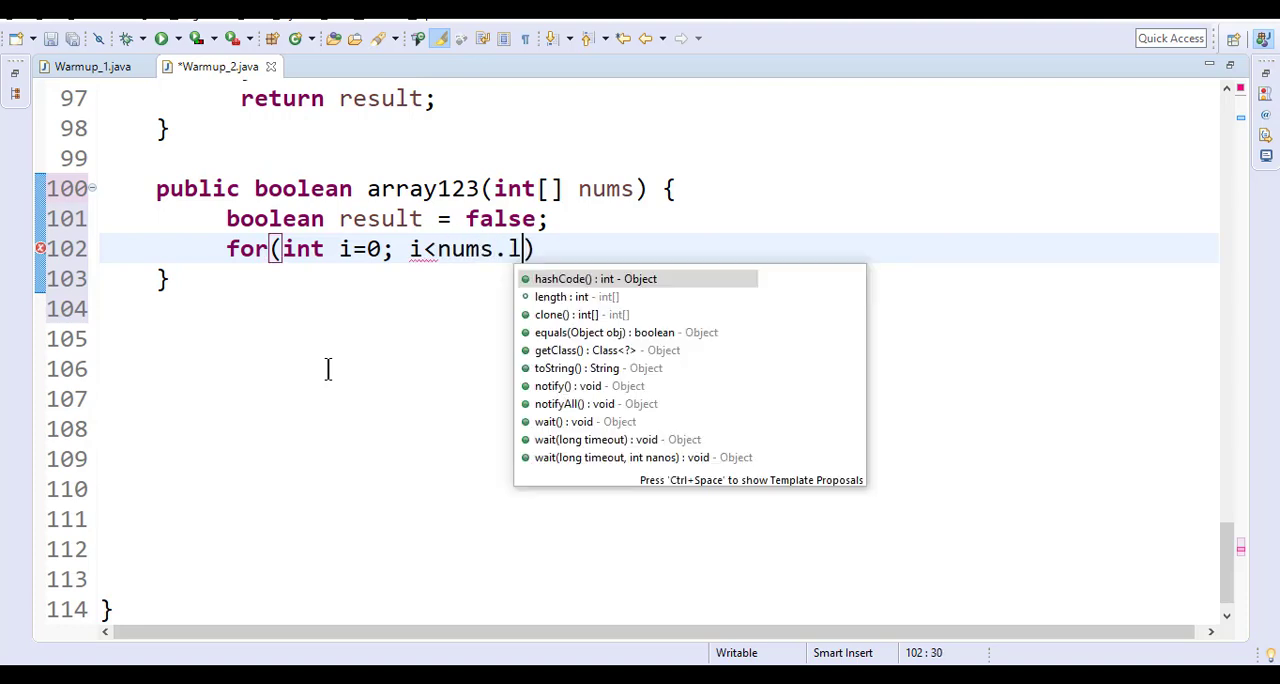
text(ength; i)
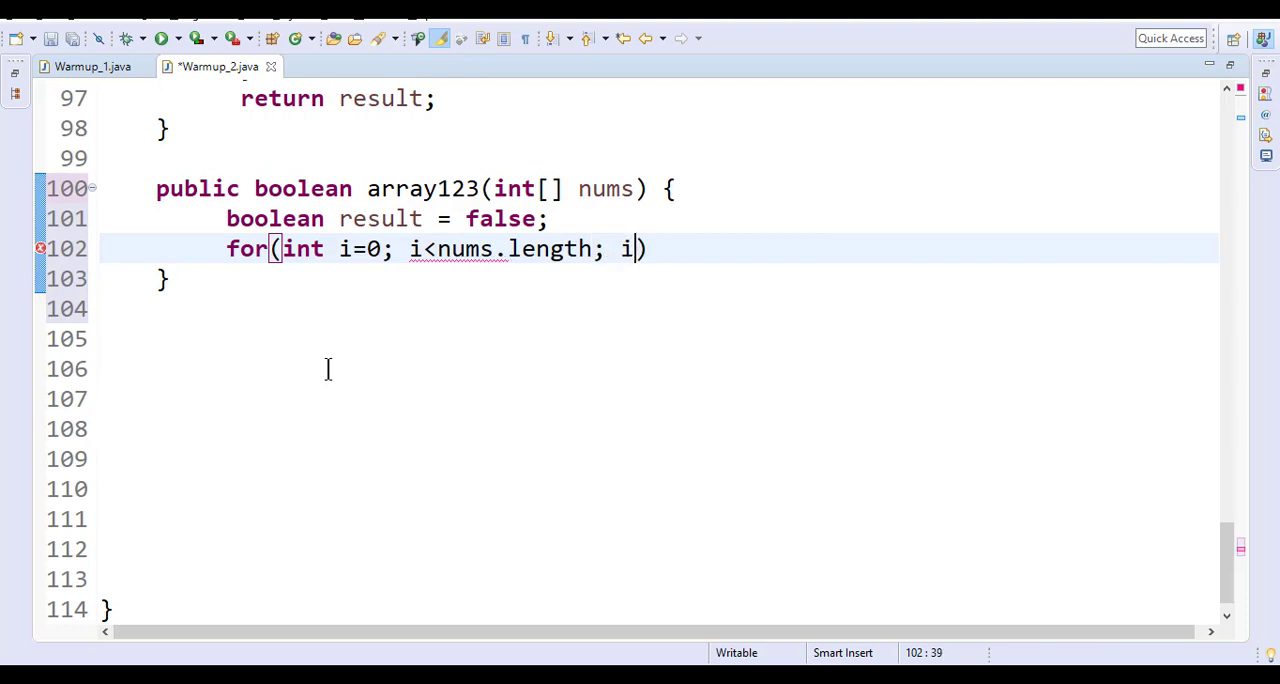
text(++) {)
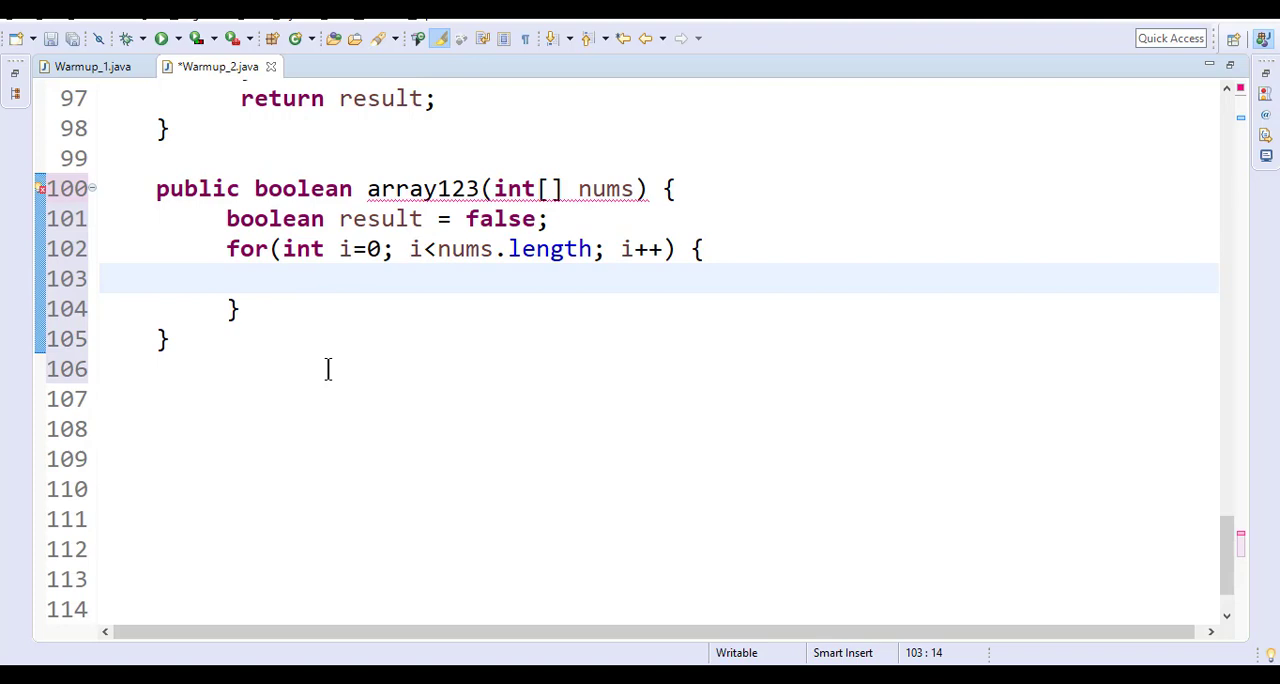
- Write the if checking nums[i] == 0, nums[i+1] == 2 and nums[i+2] == 3
text(if*)
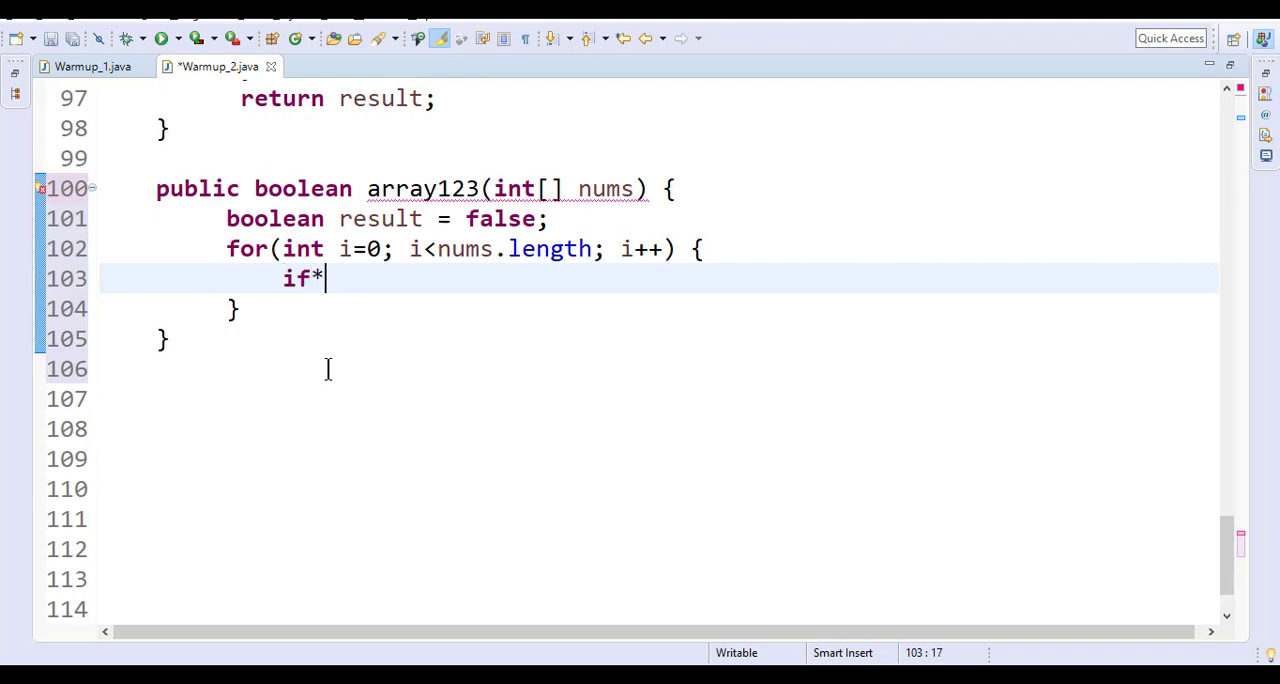
text((num))
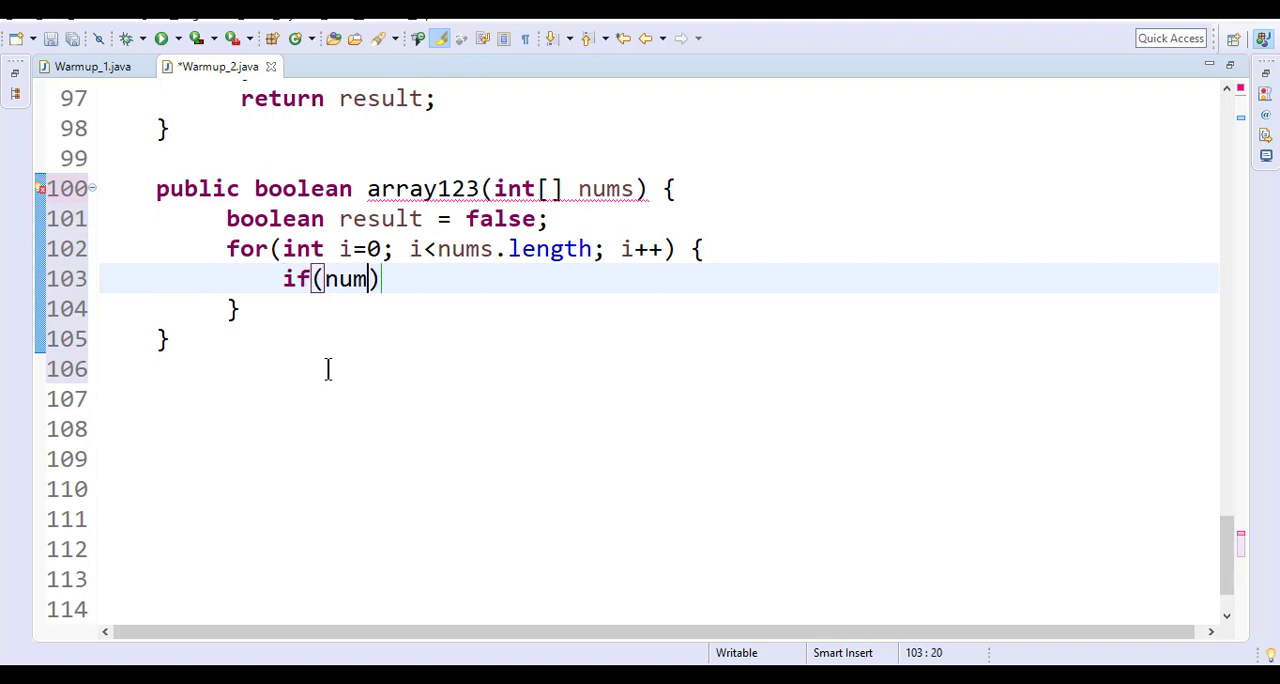
text(s[i])
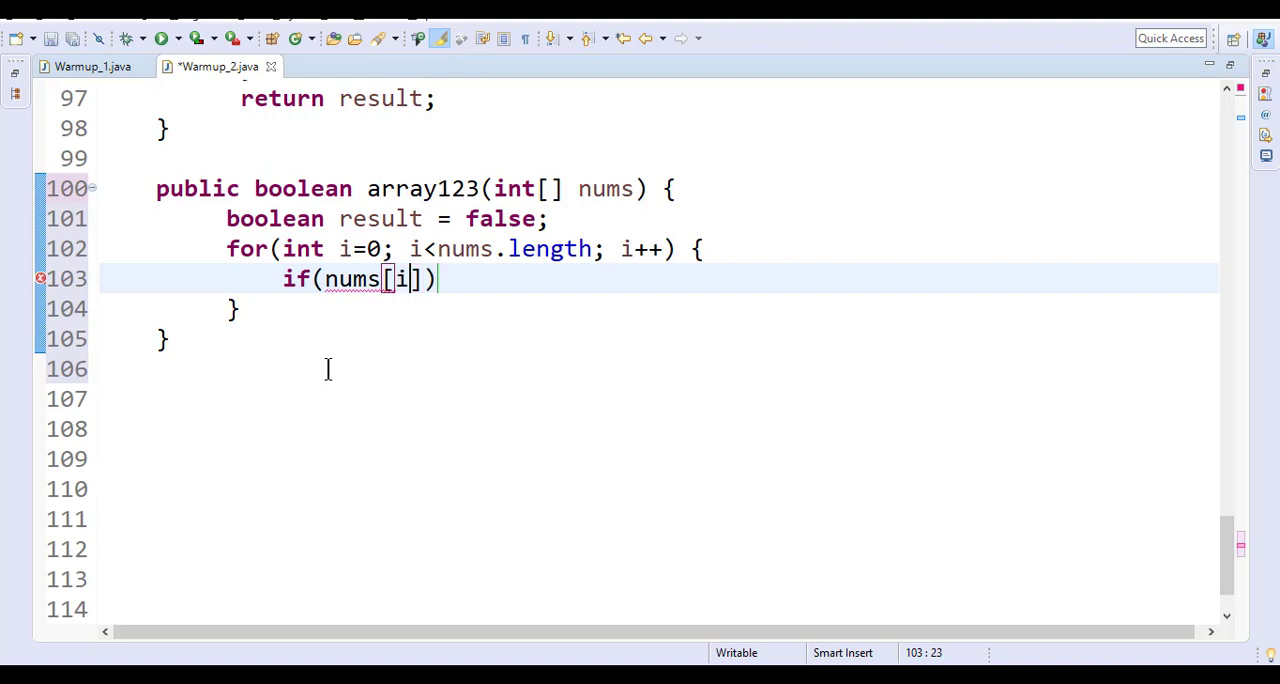
text(===)
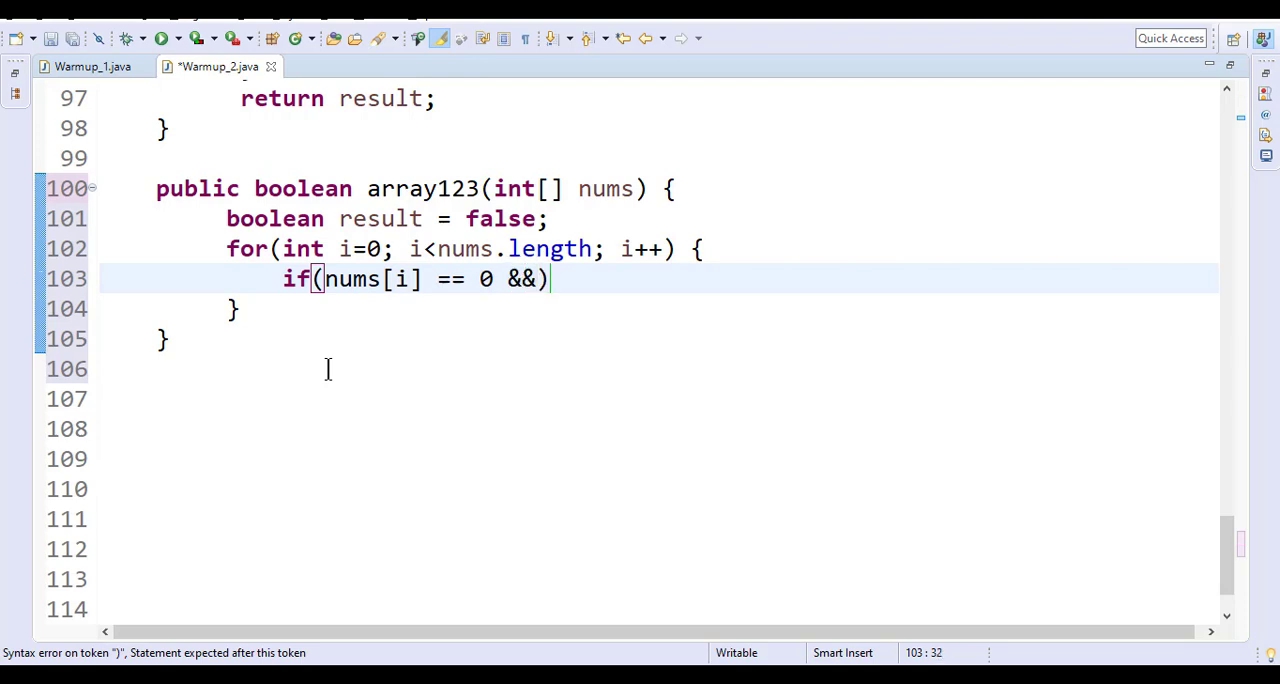
text(" ")
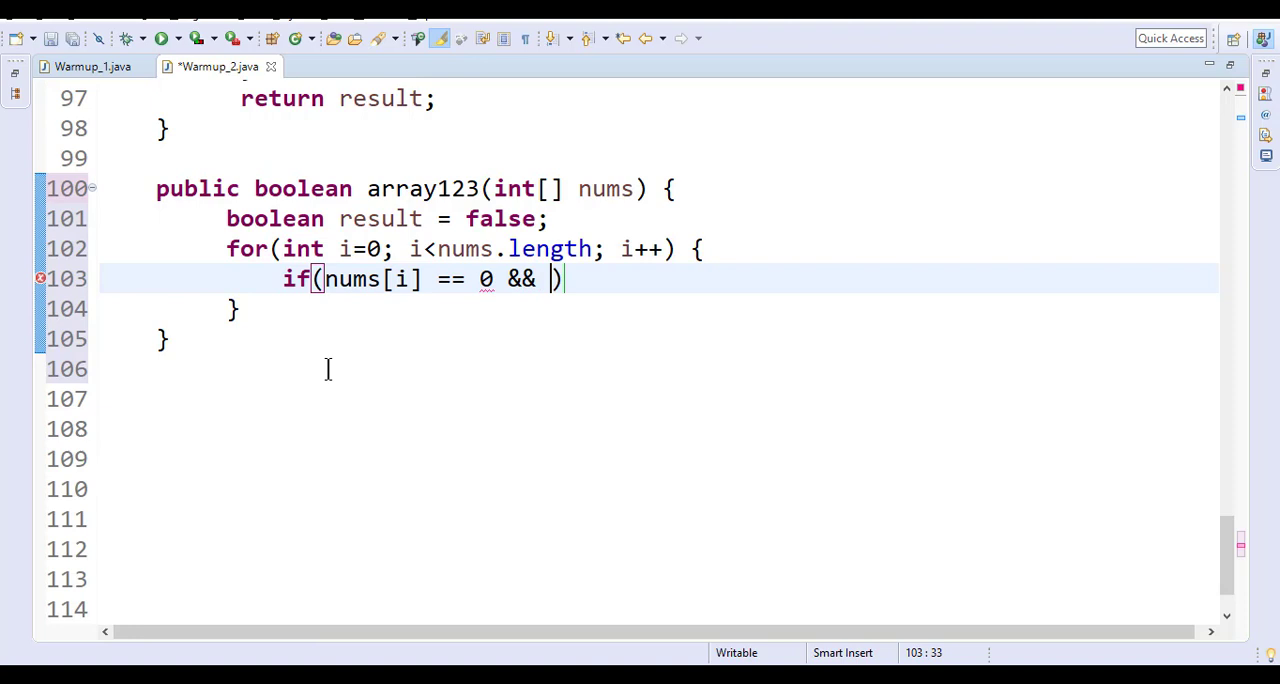
text(nums[])
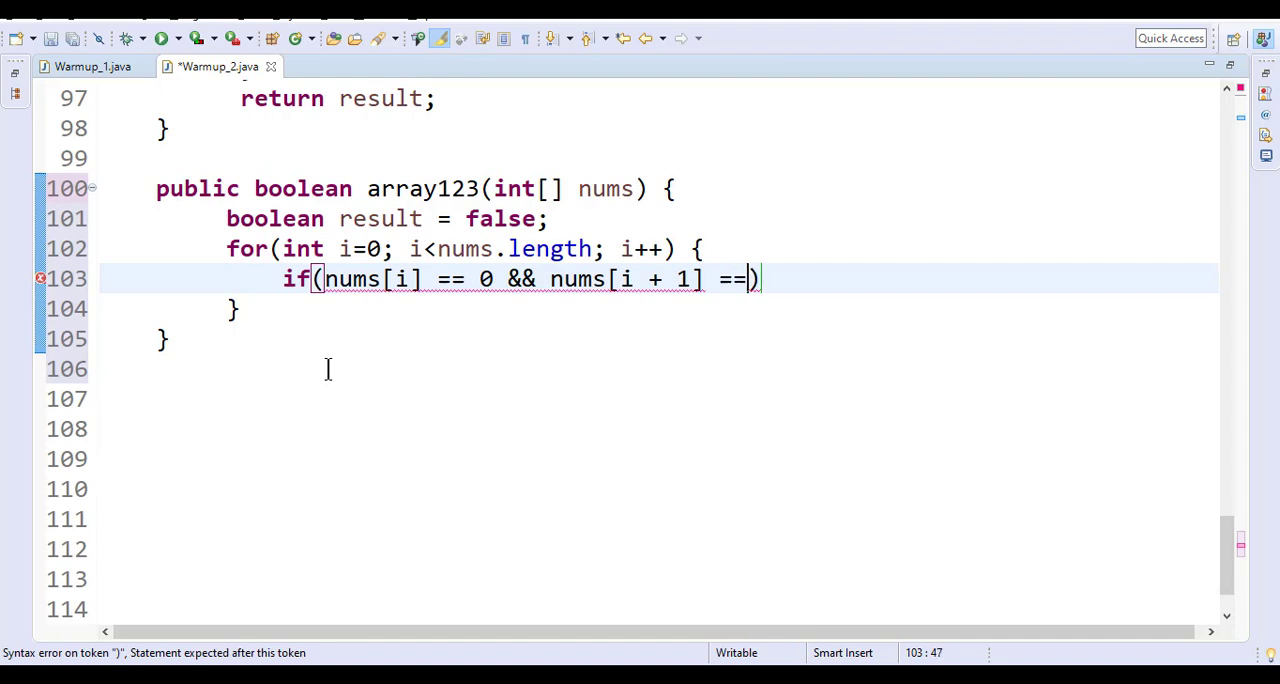
text(2 &&)
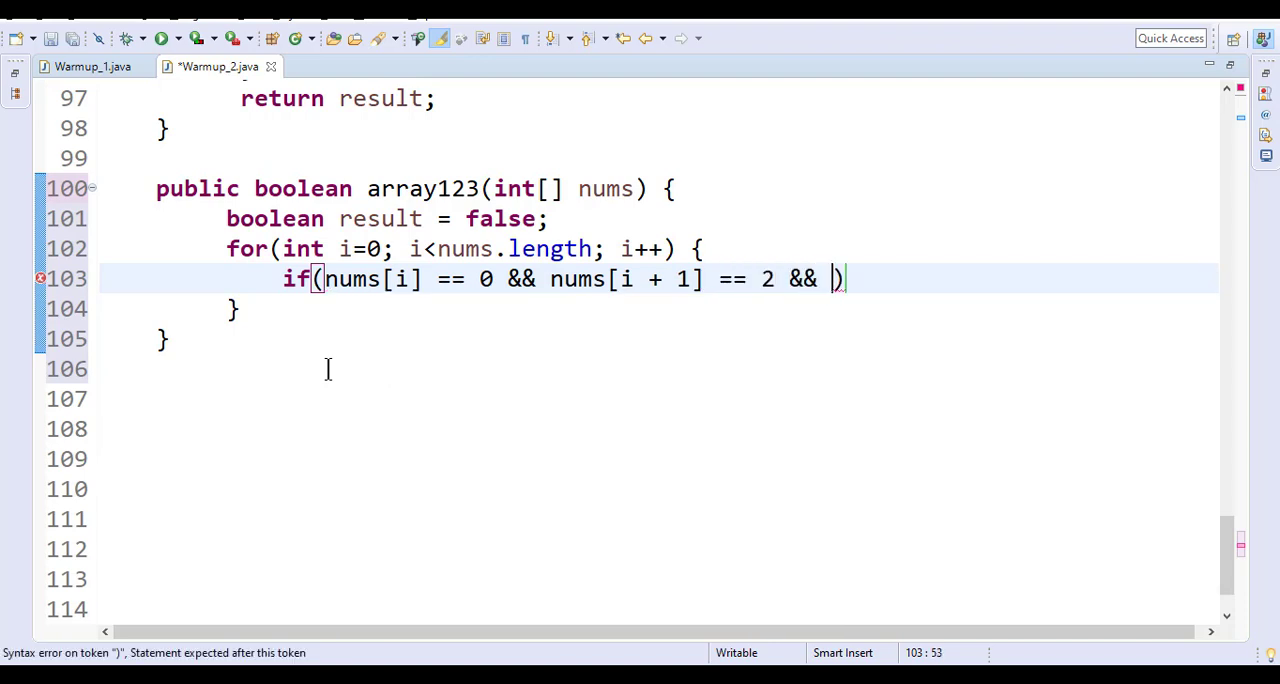
text(nums[])
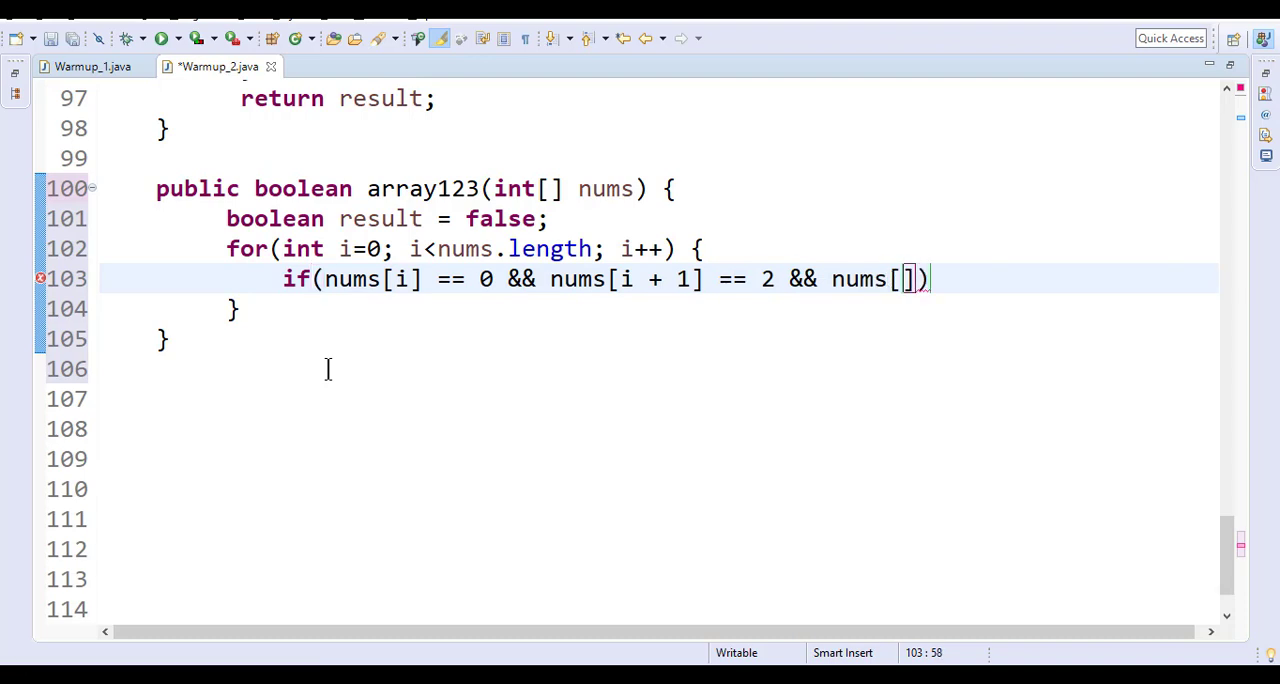
text(i + 2)
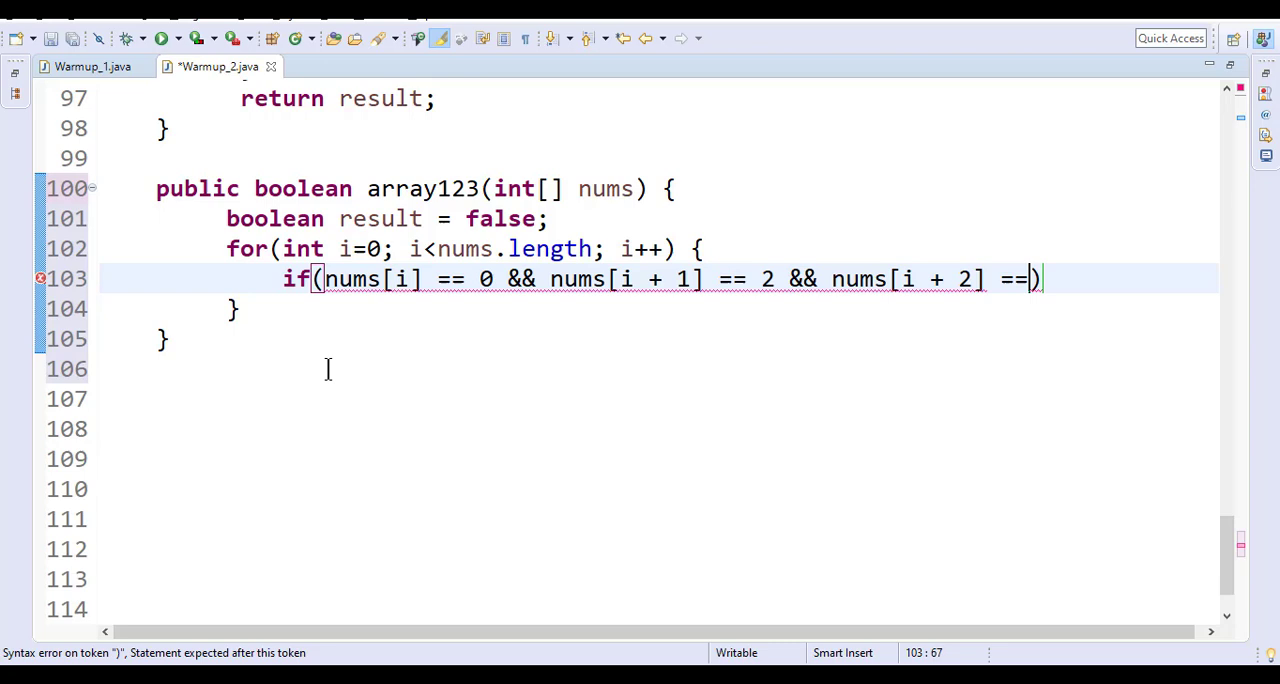
text(3))
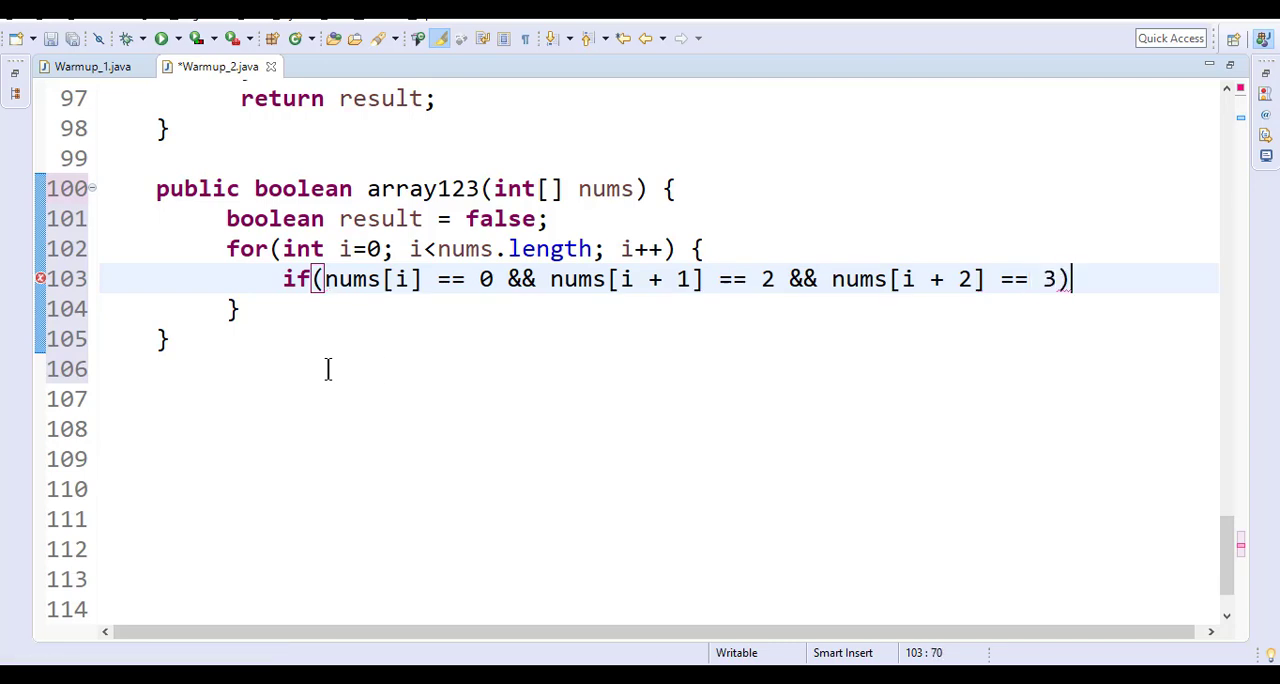
text({)
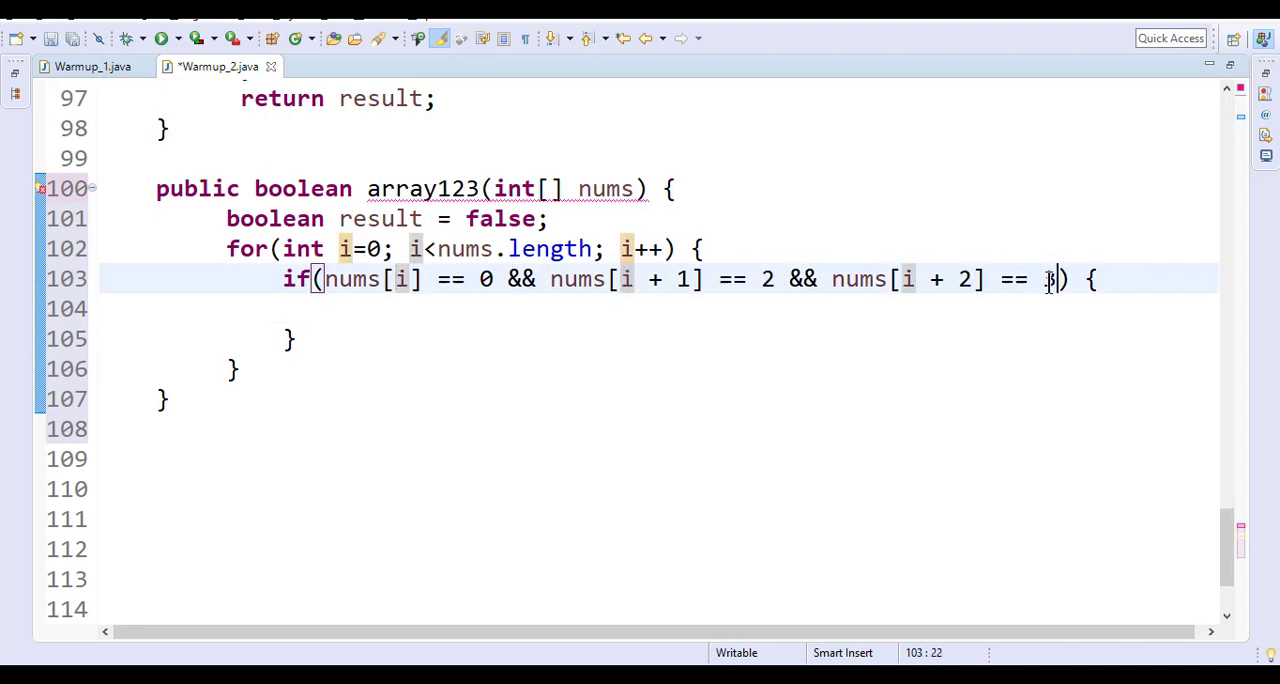
- Set result = true inside the if, return result, and save Warmup_2.java
text(3)
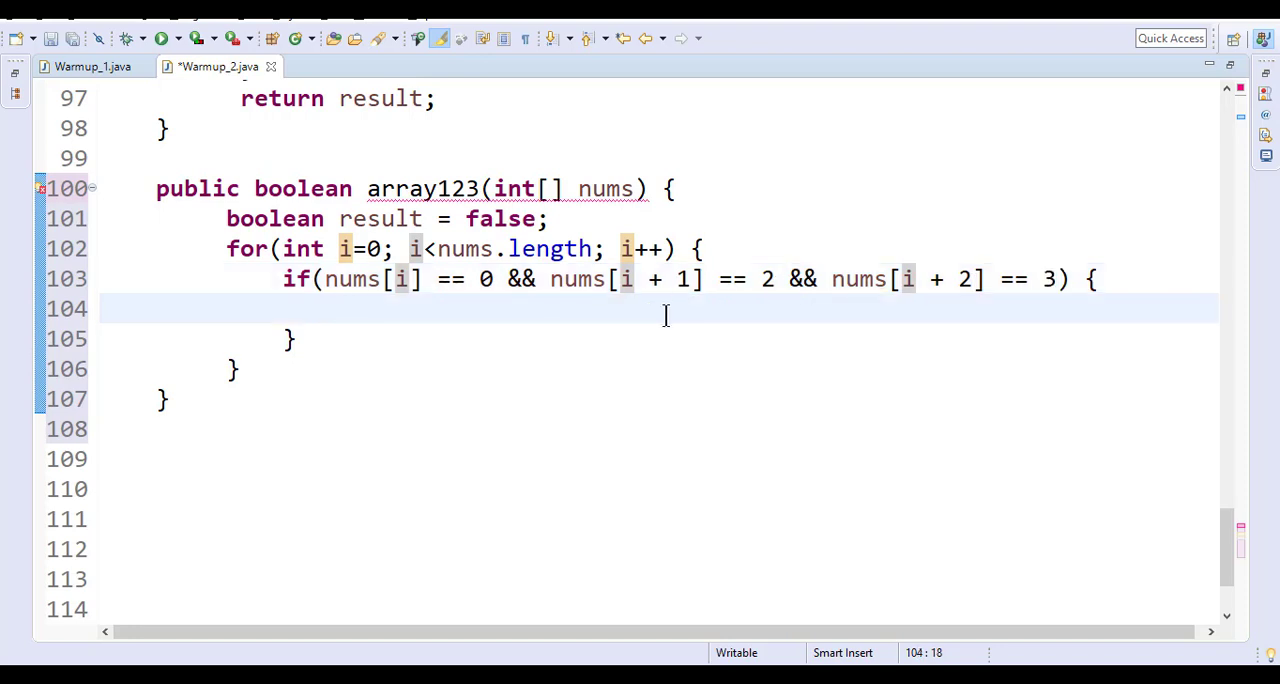
text(result =)
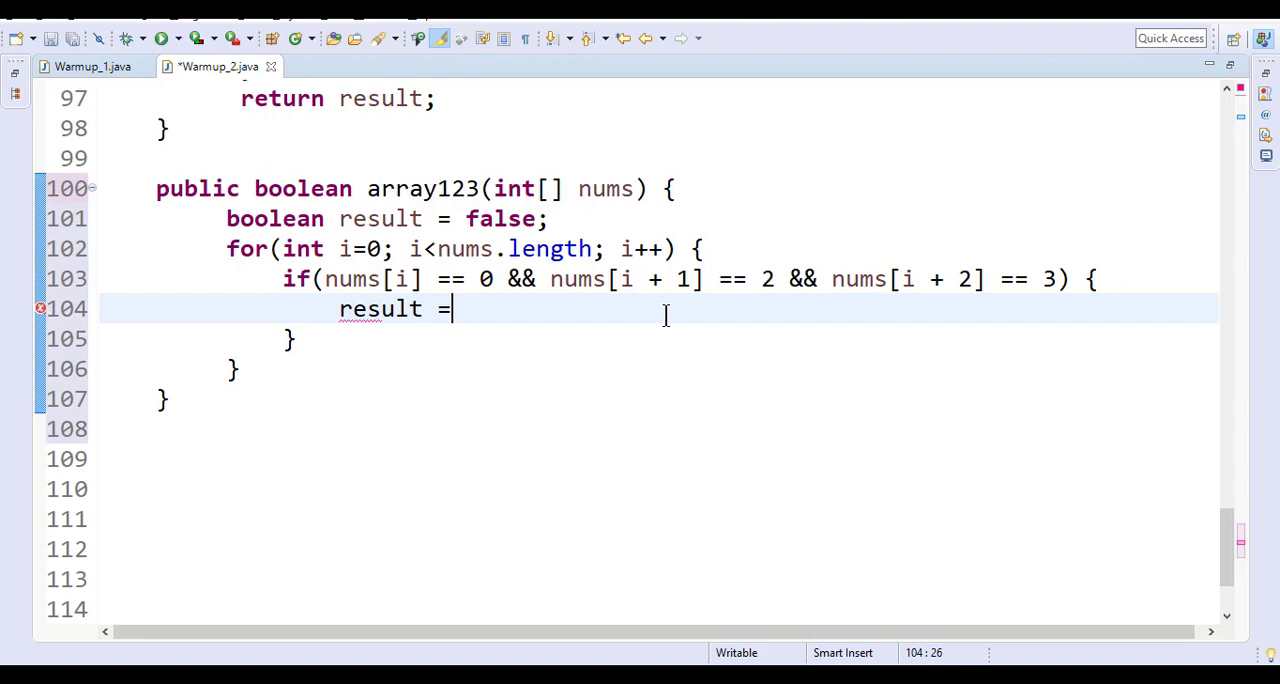
text(tr)
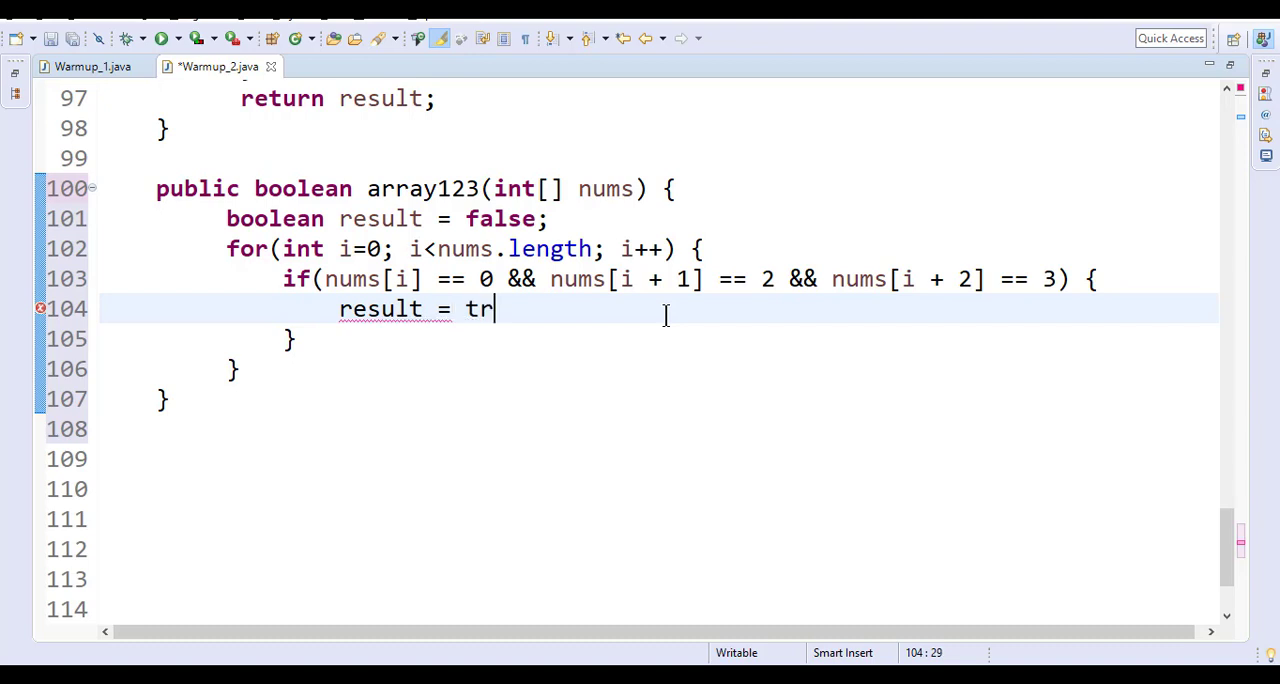
text(ue;)
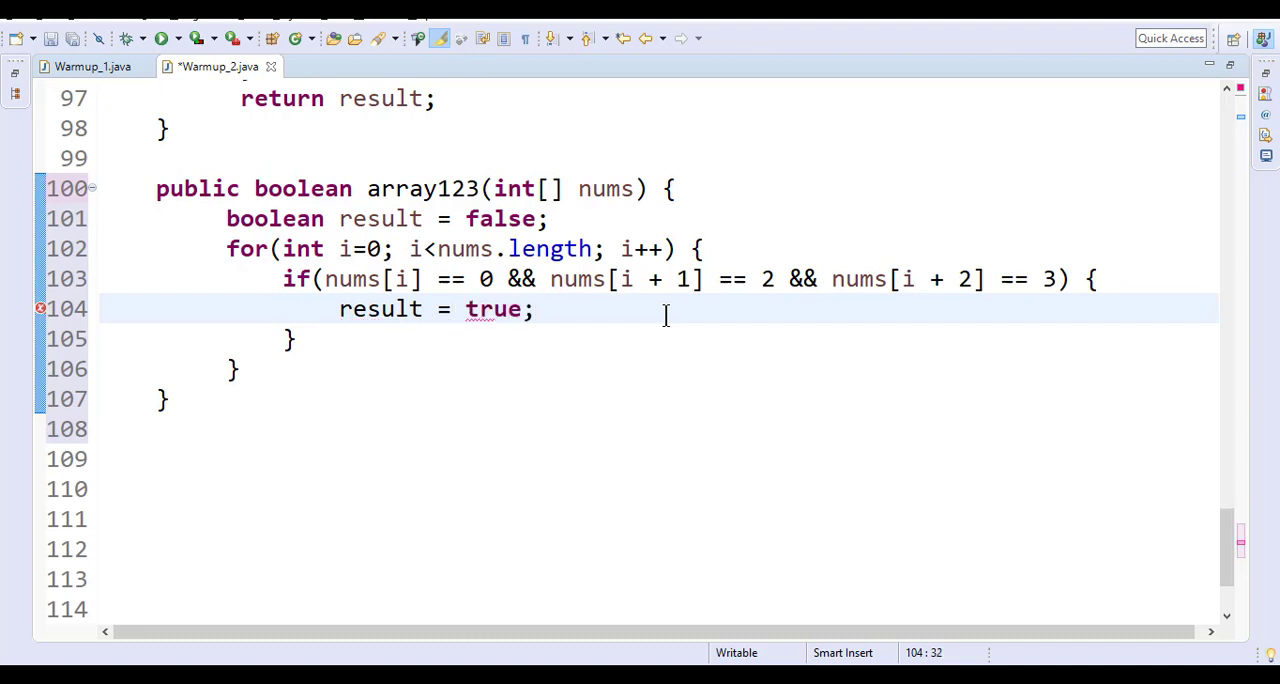
text(eturn ret)
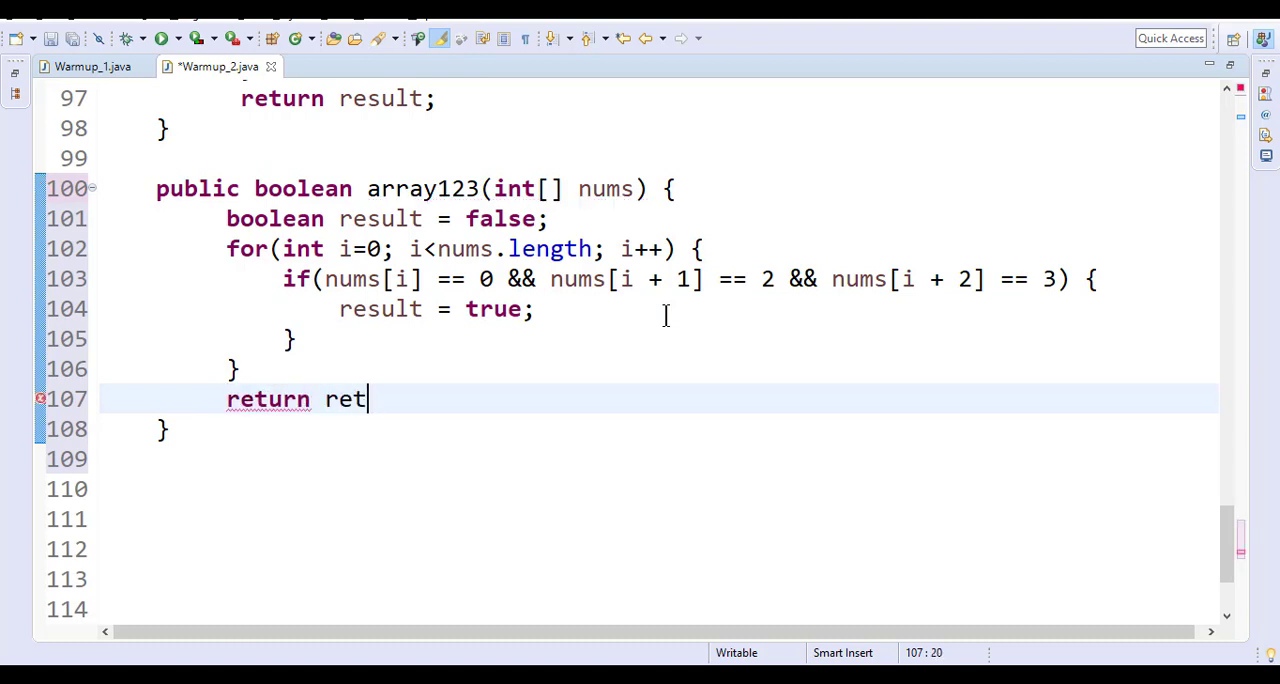
text(sult)
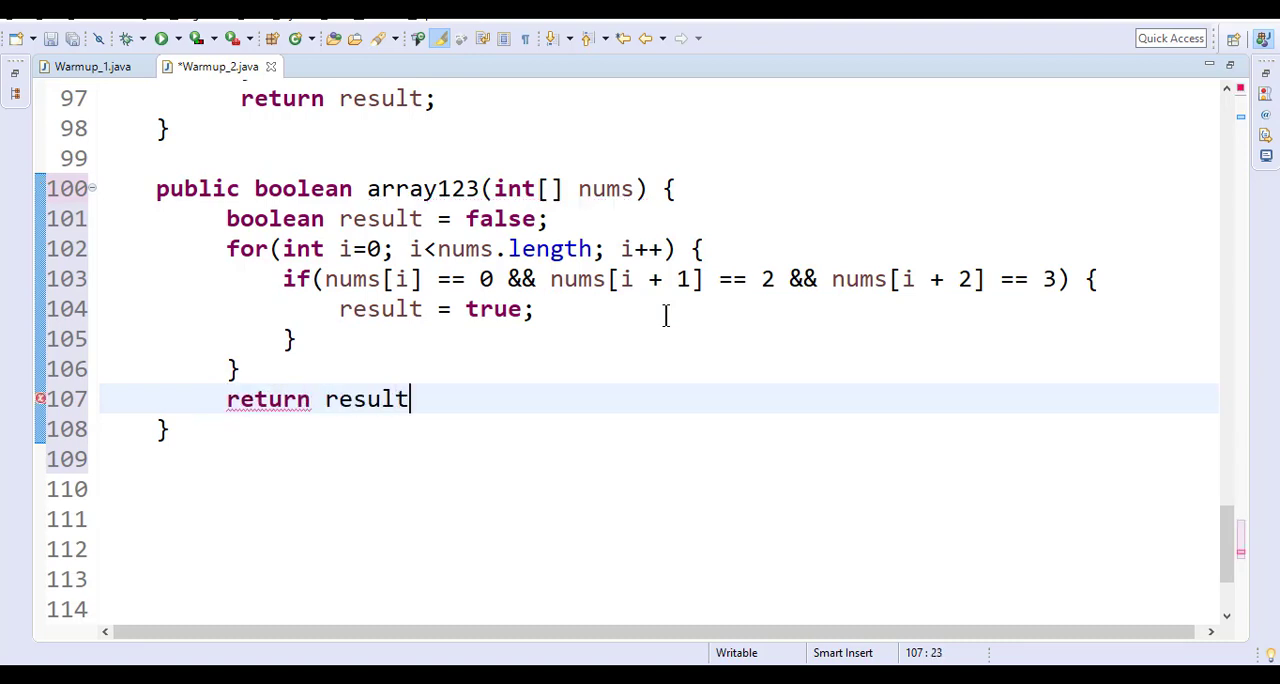
text(l)
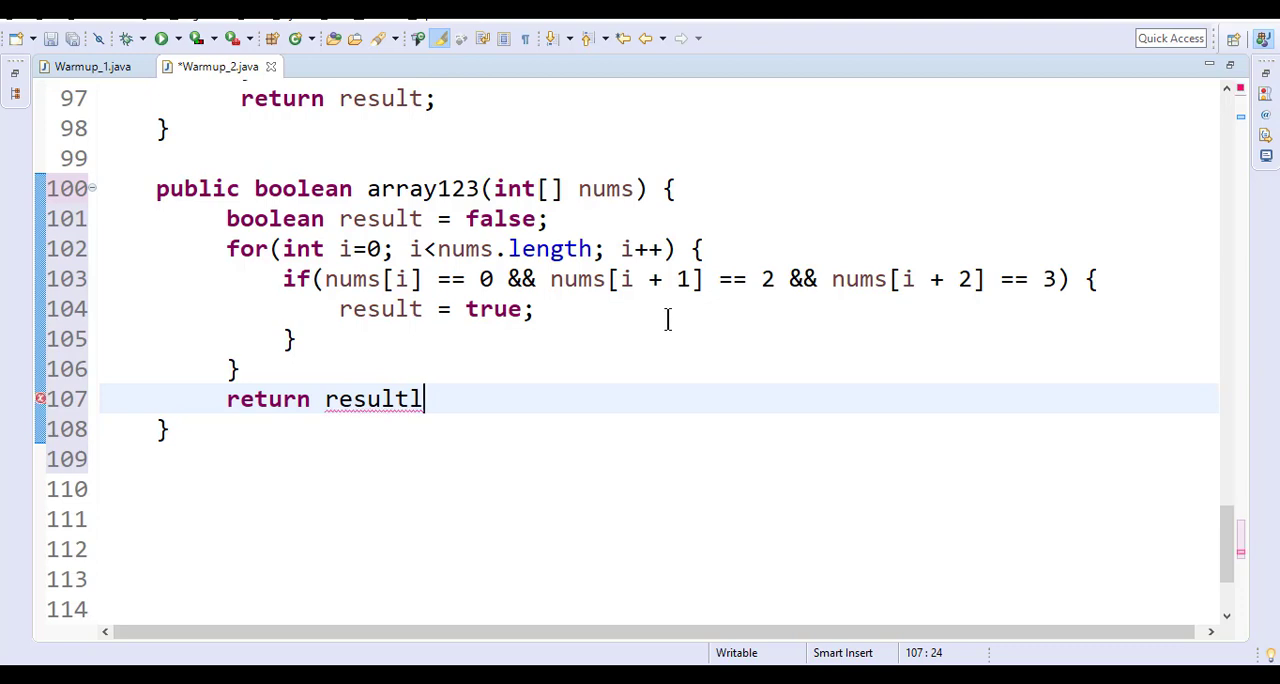
key(ctrl+s)
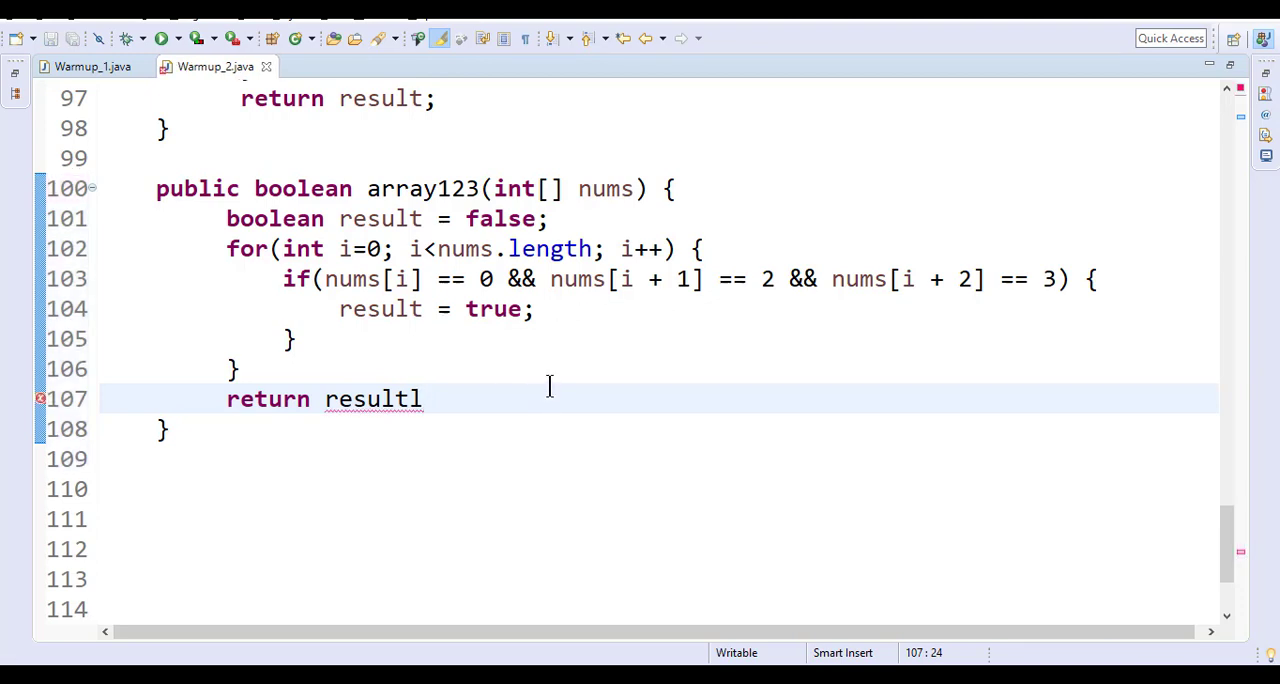
mouse_move(592, 324)
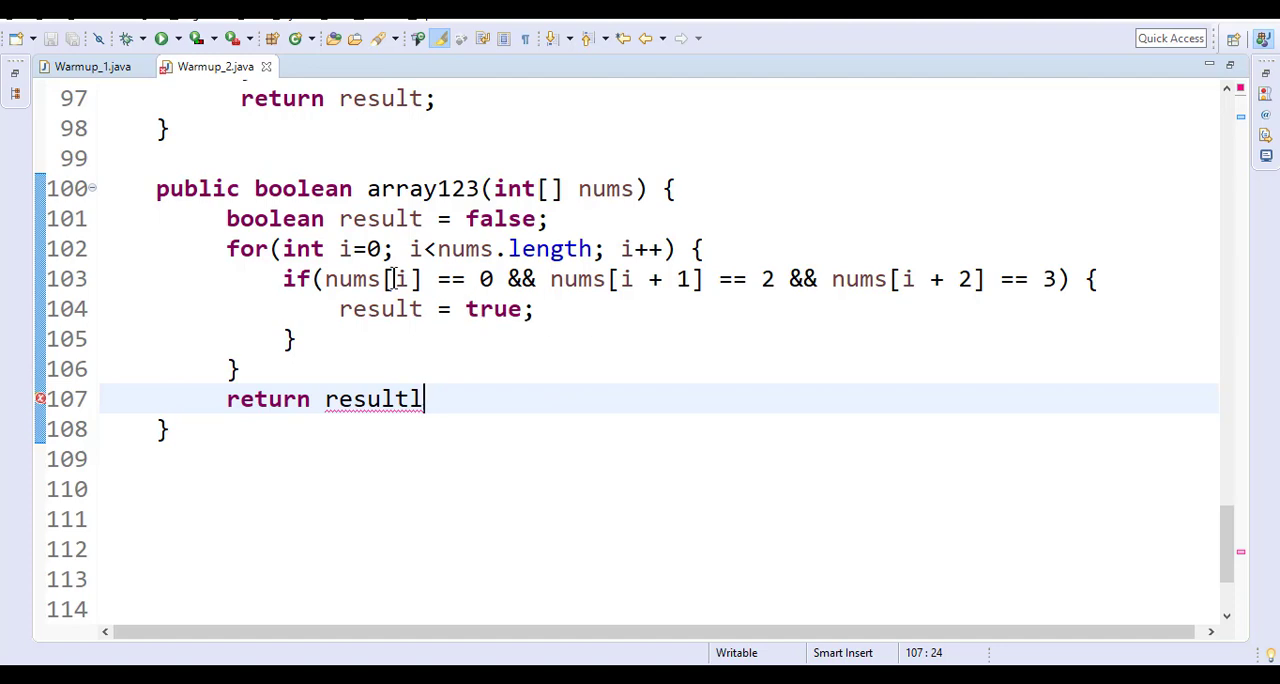
click(368, 250)
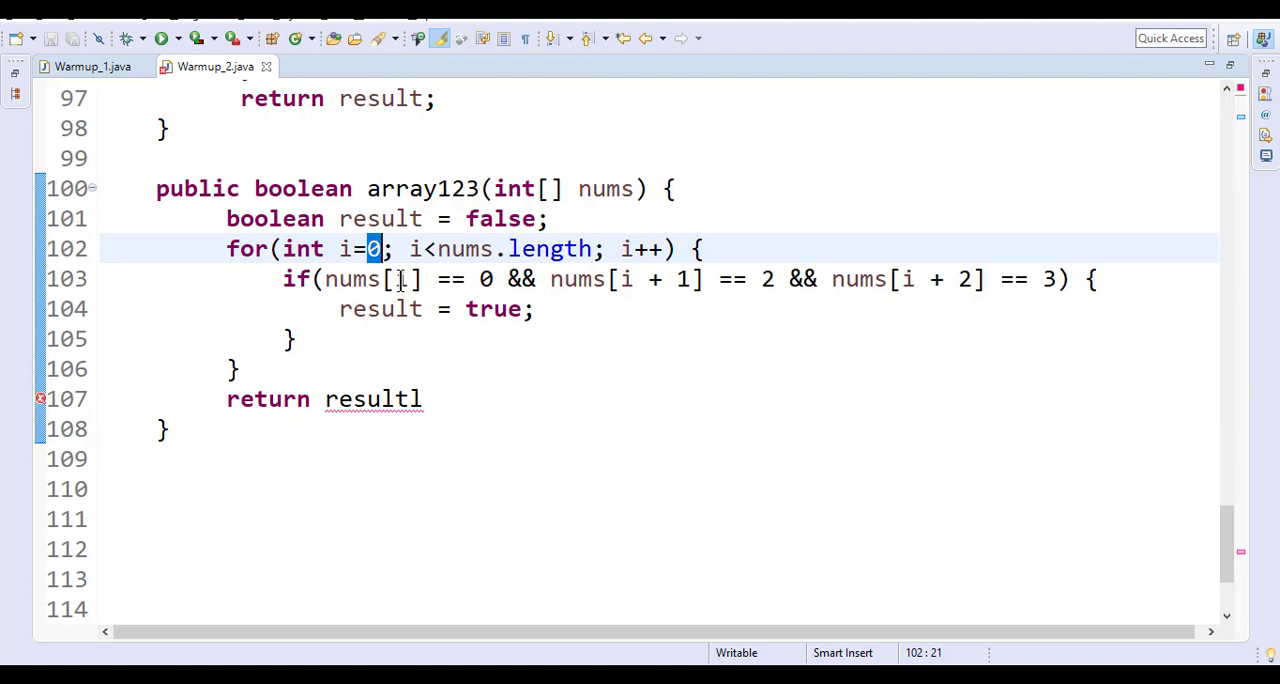
click(400, 280)
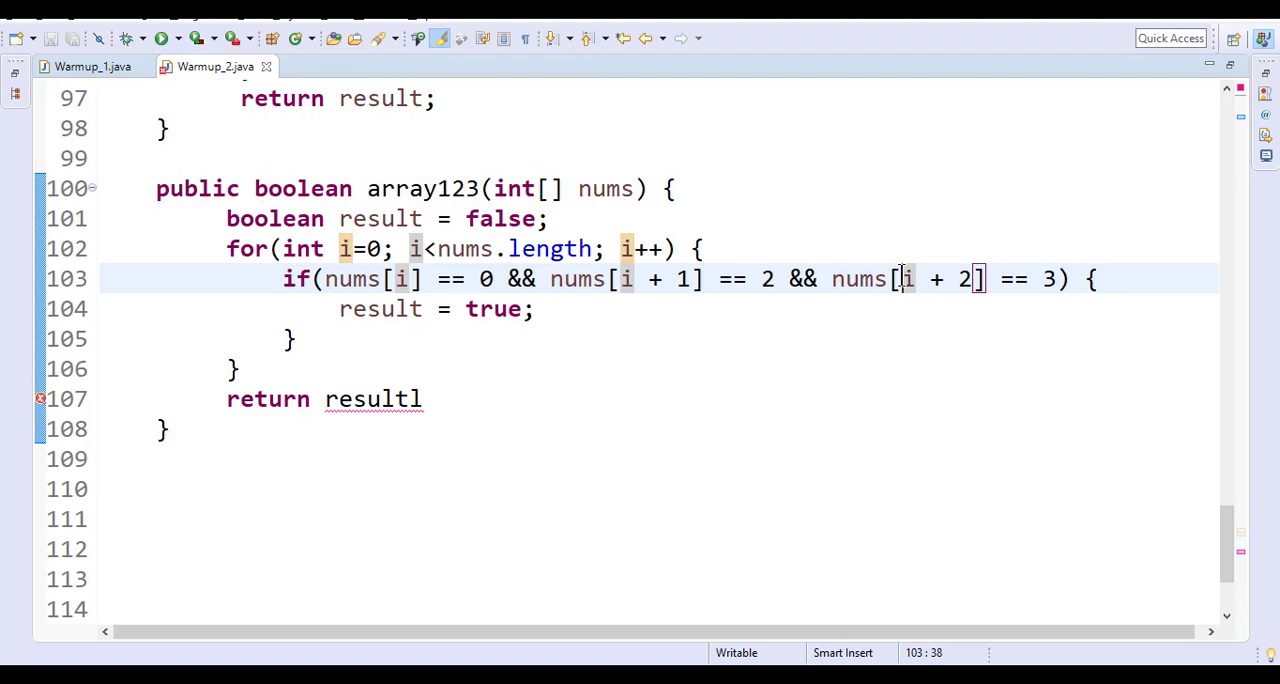
mouse_move(880, 280)
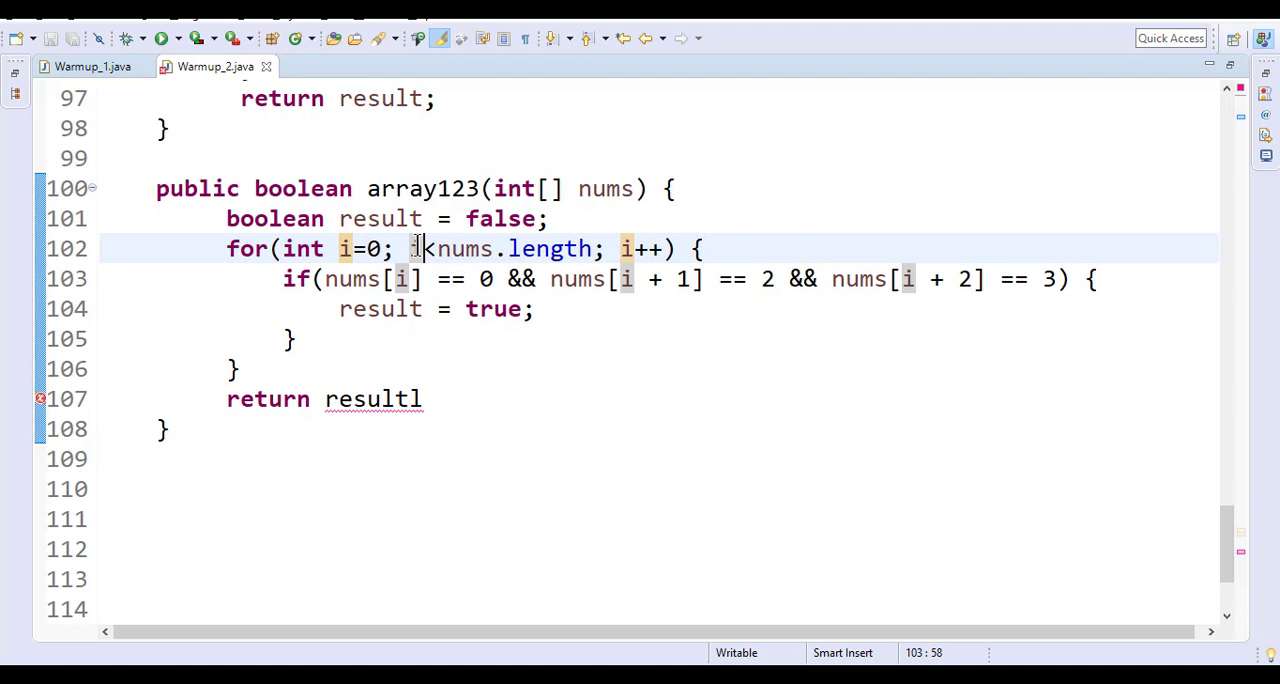
double_click(464, 250)
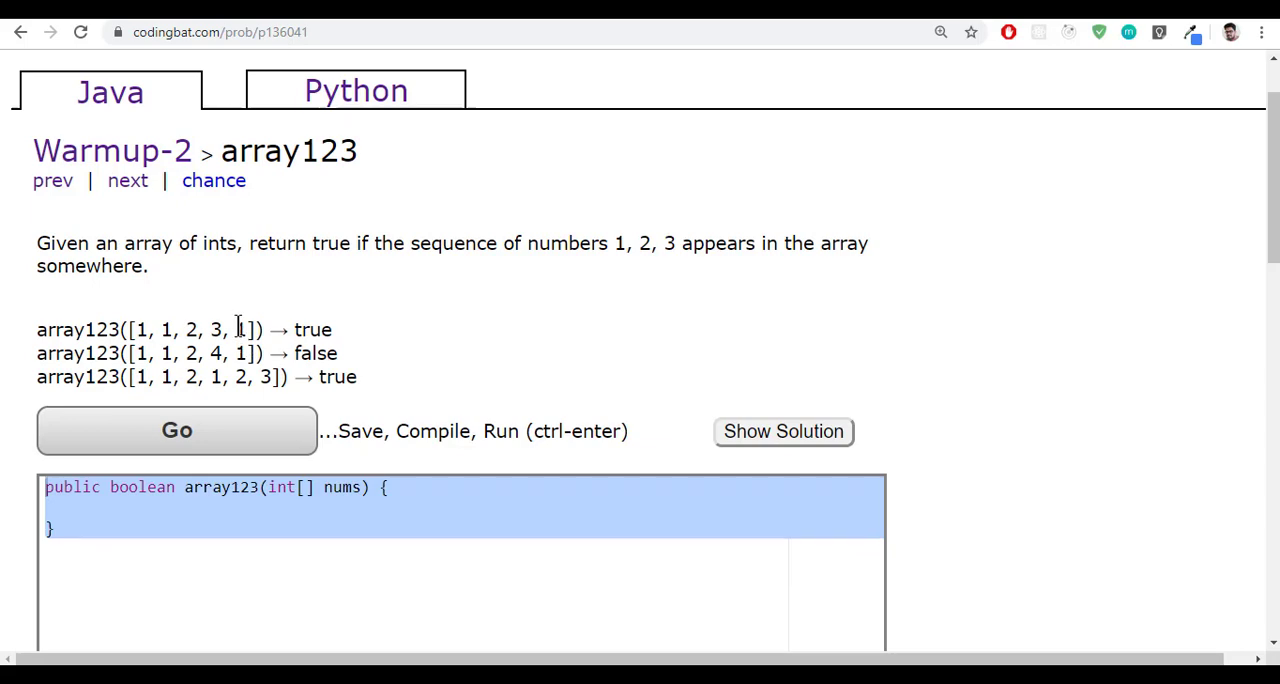
mouse_move(390, 324)
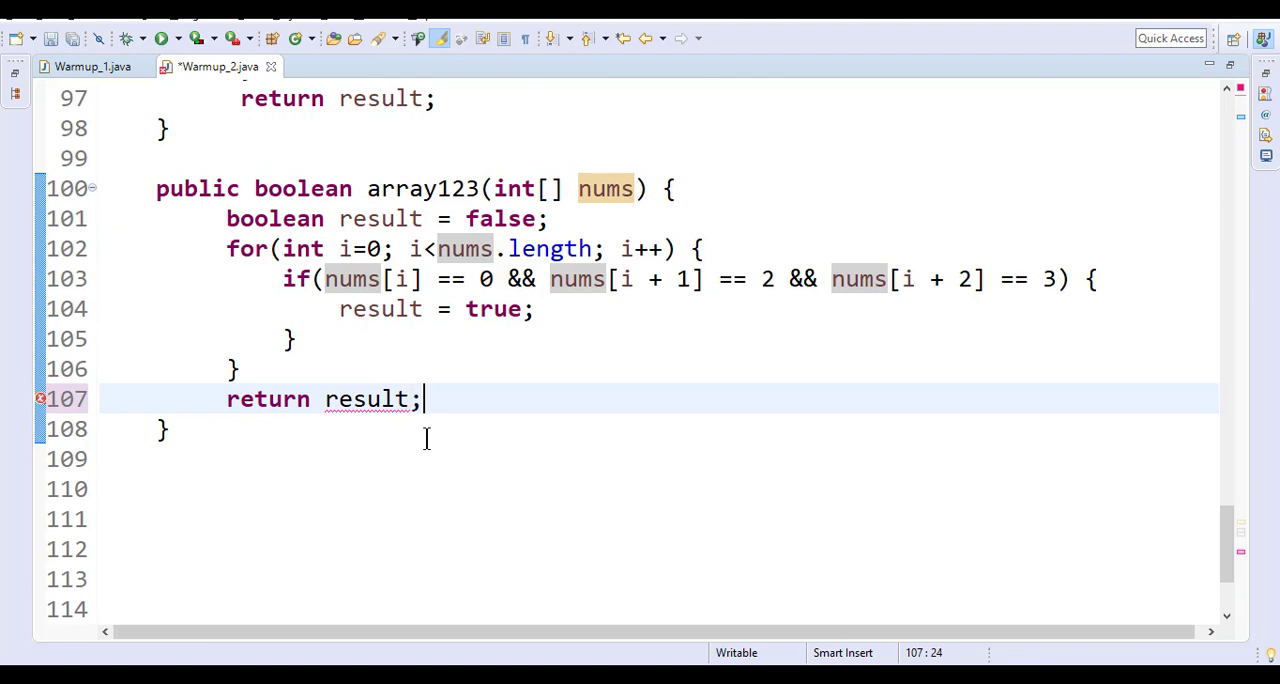
- Save, copy array123 into CodingBat and run it, passing only some tests
key(ctrl+s)
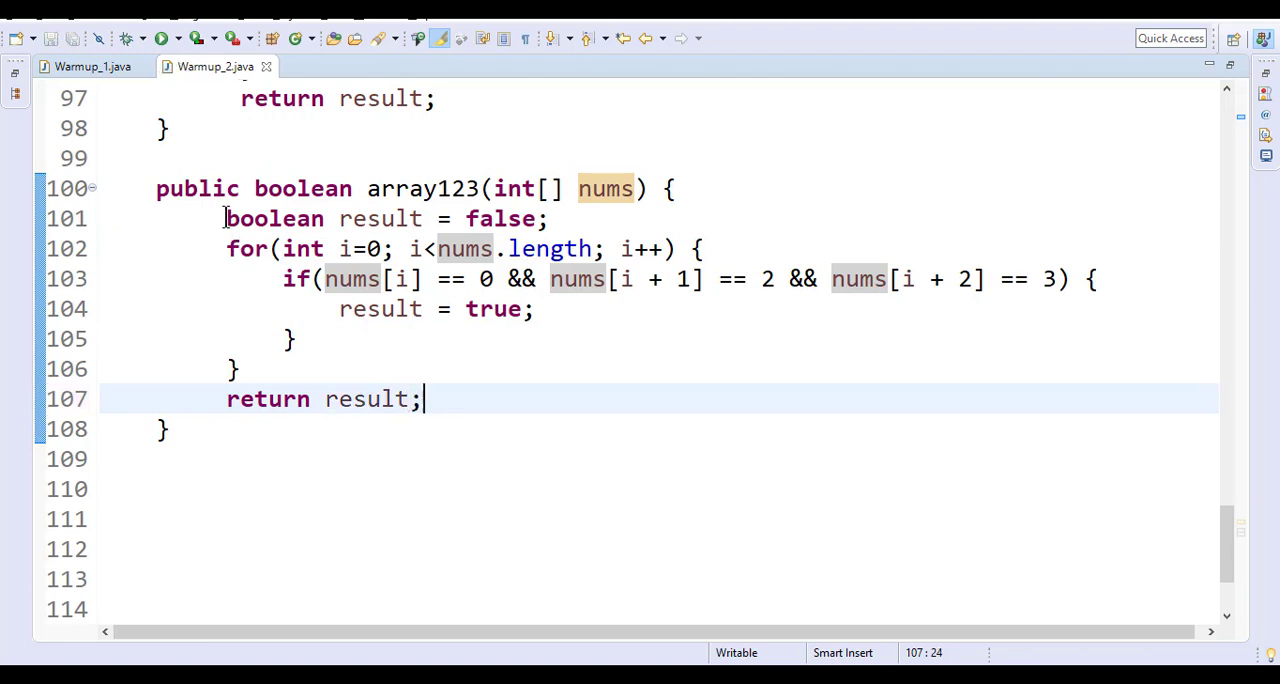
drag(228, 218, 424, 400)
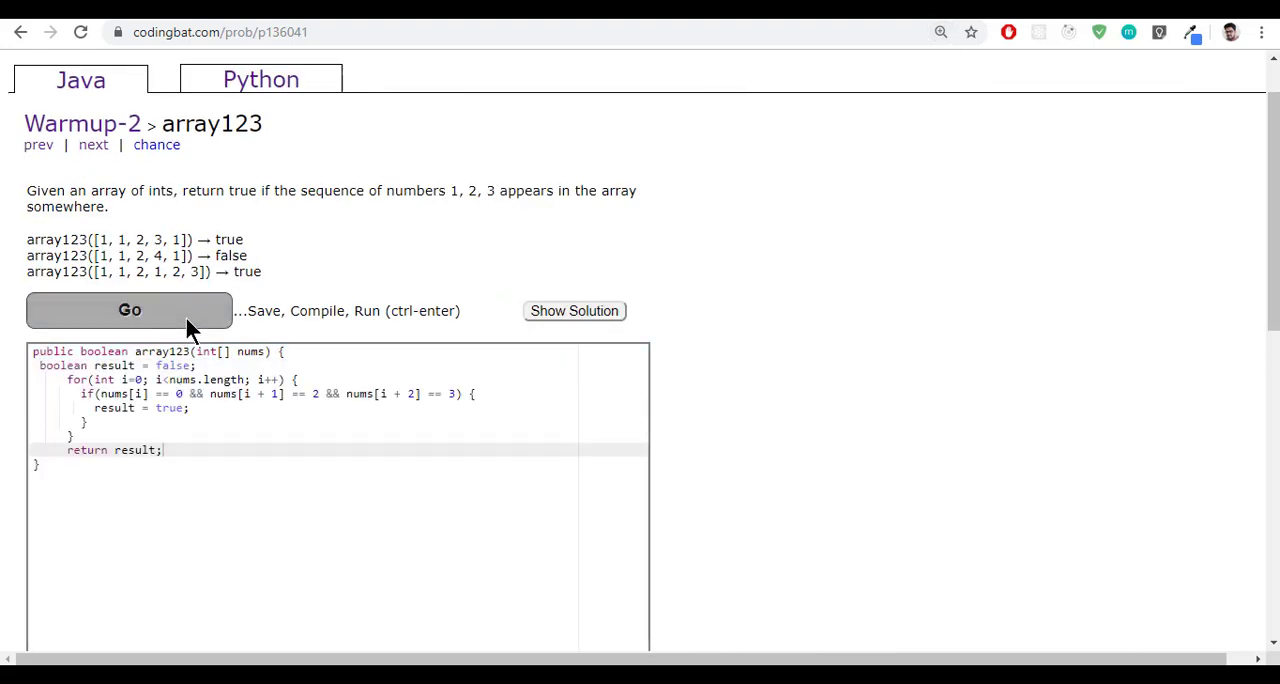
click(128, 310)
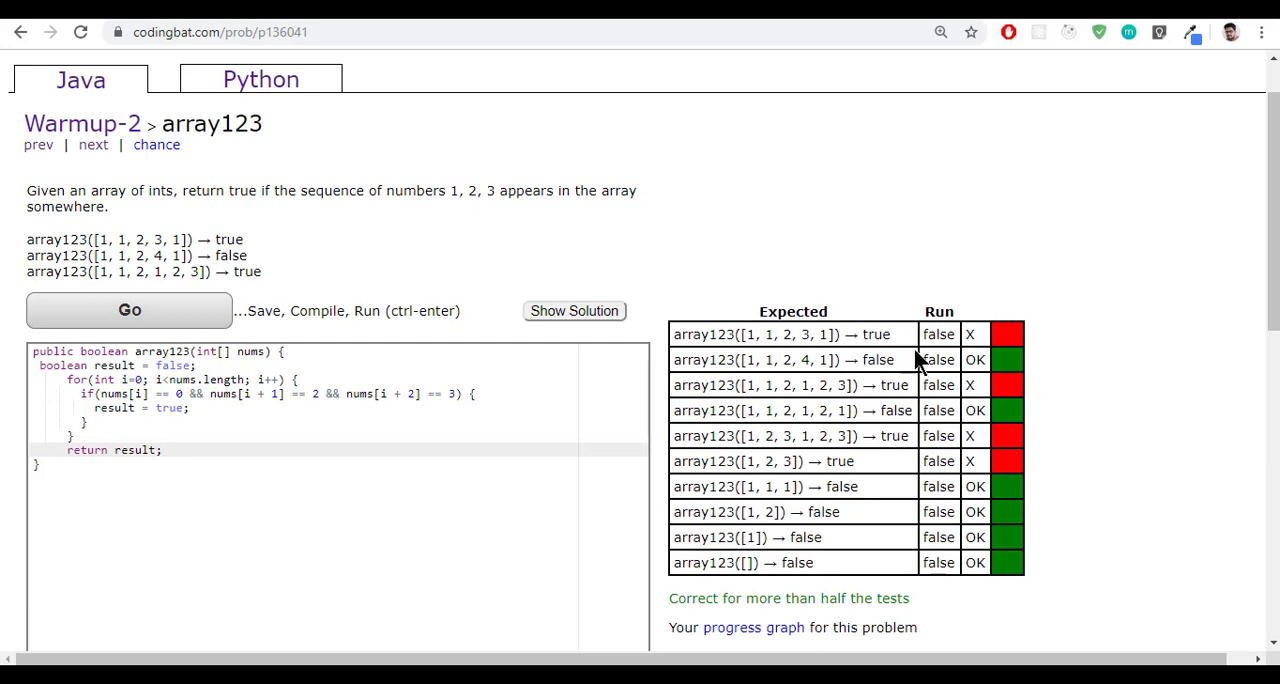
mouse_move(980, 400)
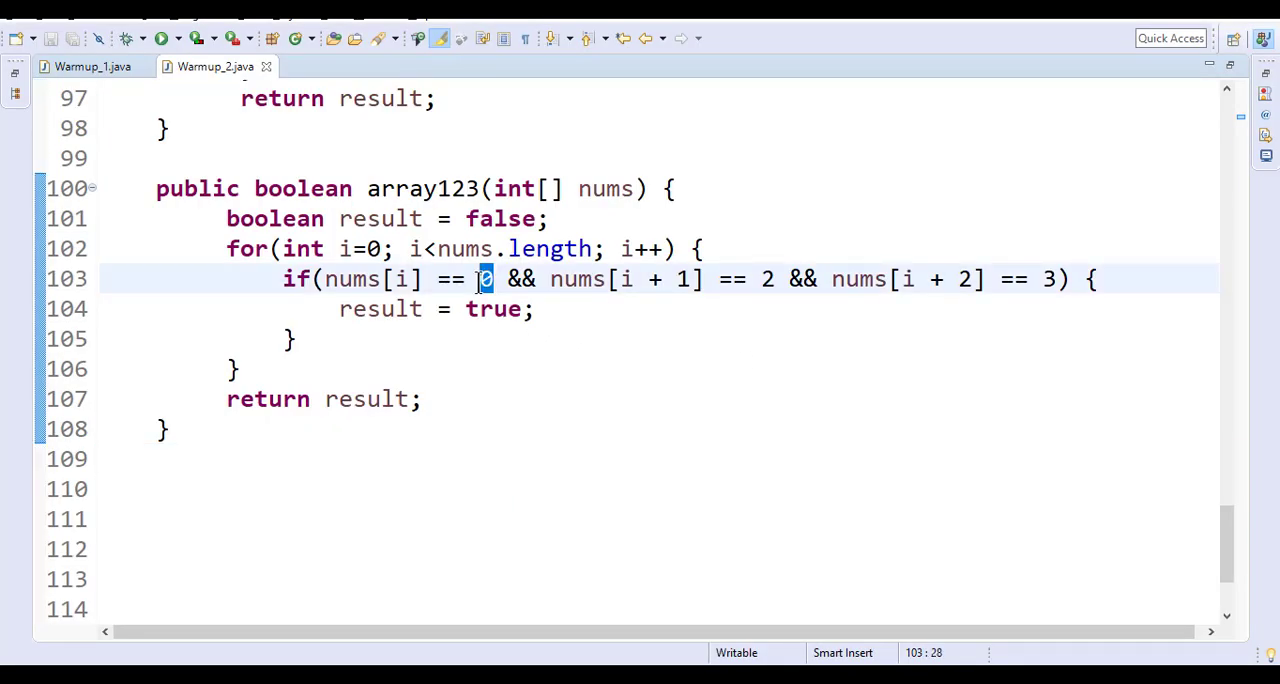
- Change the first comparison from nums[i] == 0 to nums[i] == 1
text(1] == 2 && nums[i + 2] == 3) {)
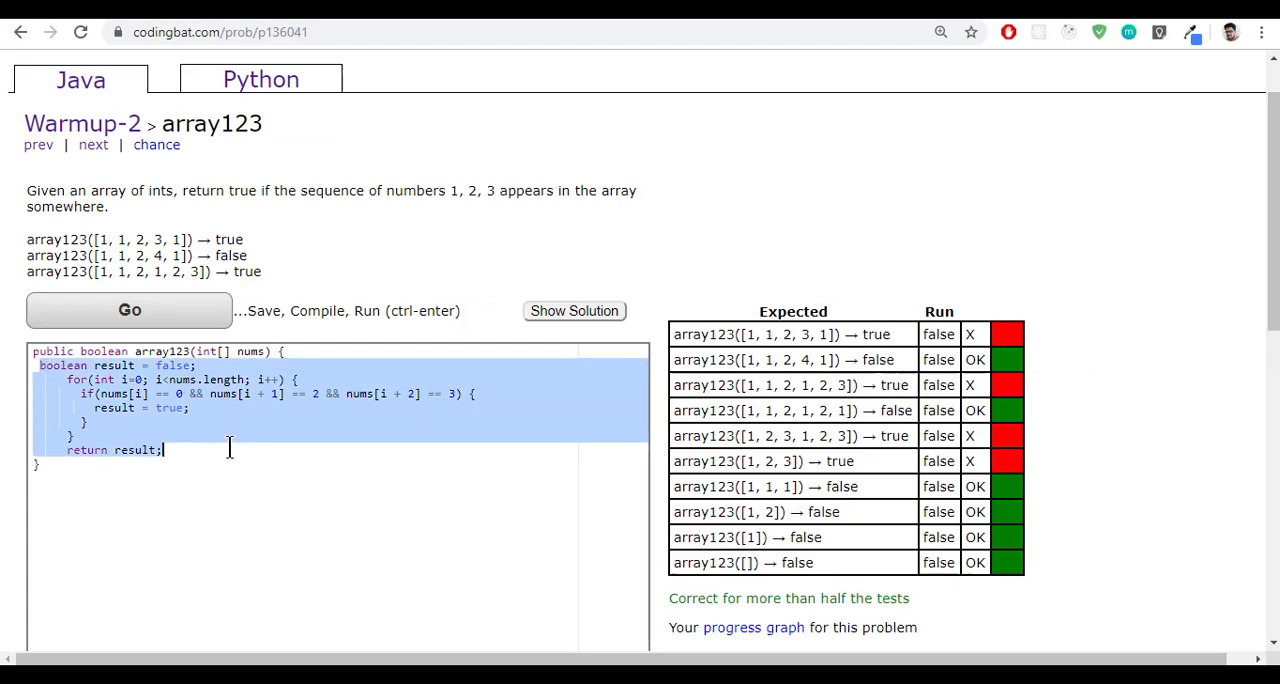
- Run the 1-2-3 version on CodingBat and inspect the ArrayIndexOutOfBoundsException failures
click(128, 310)
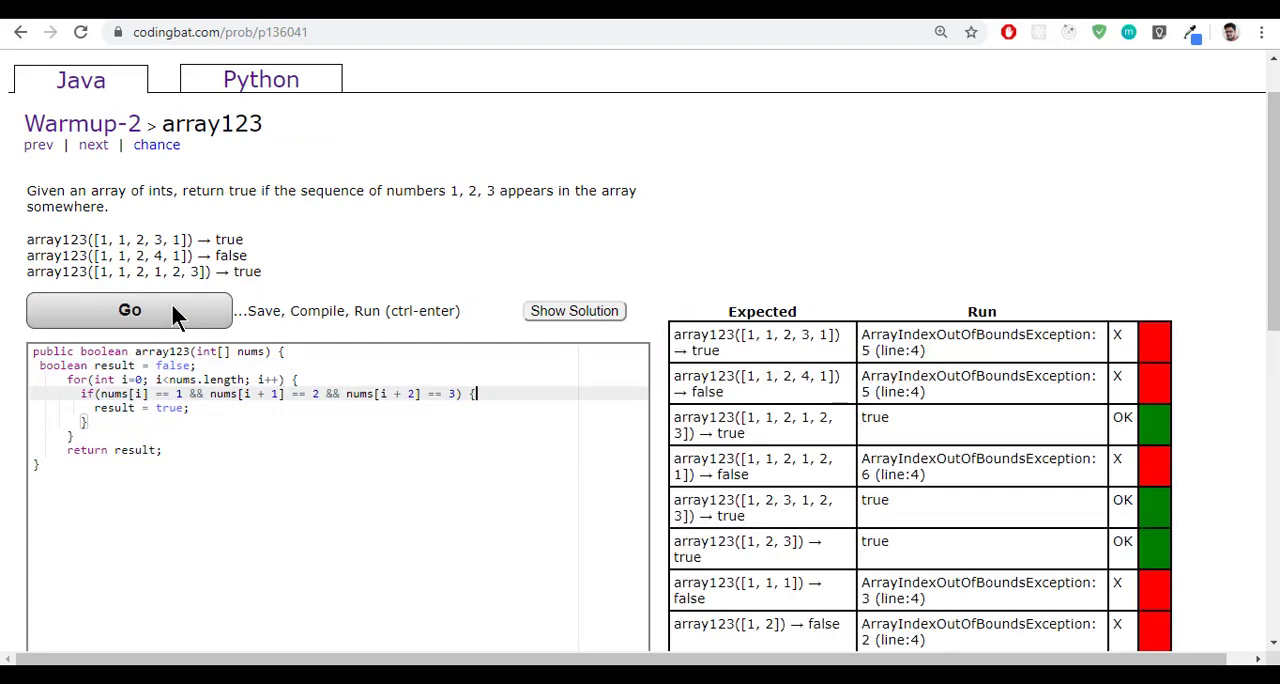
scroll(down, 3)
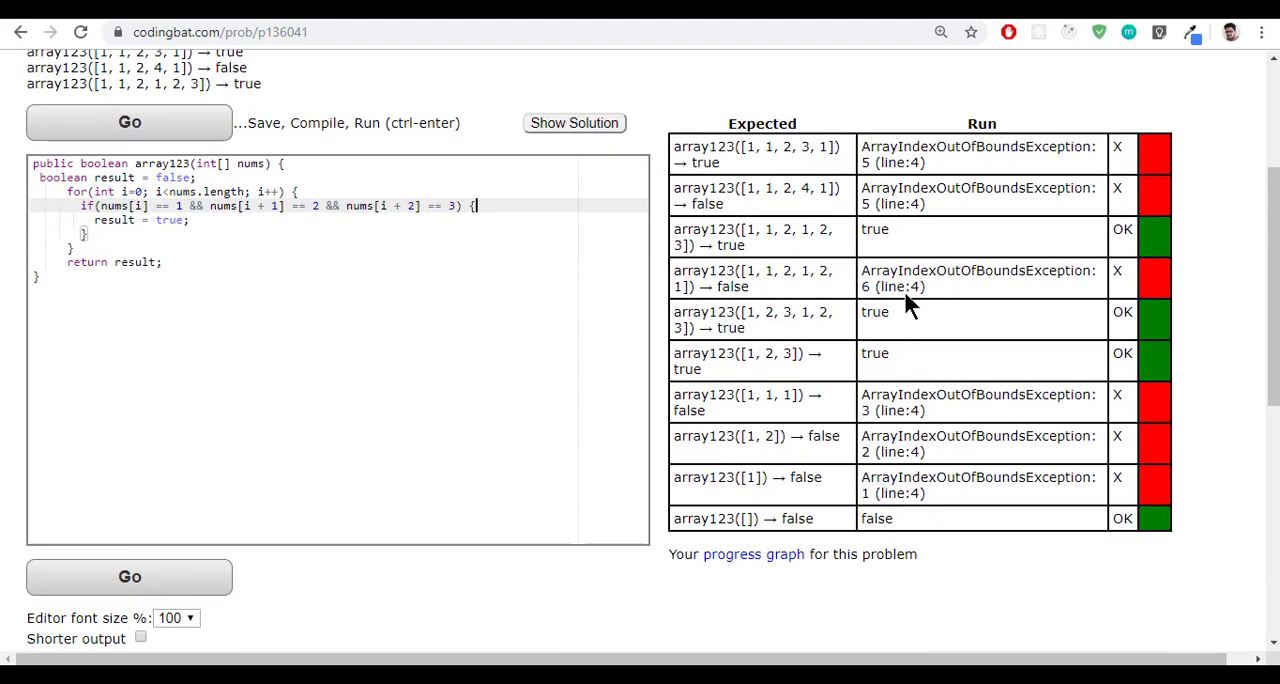
mouse_move(770, 260)
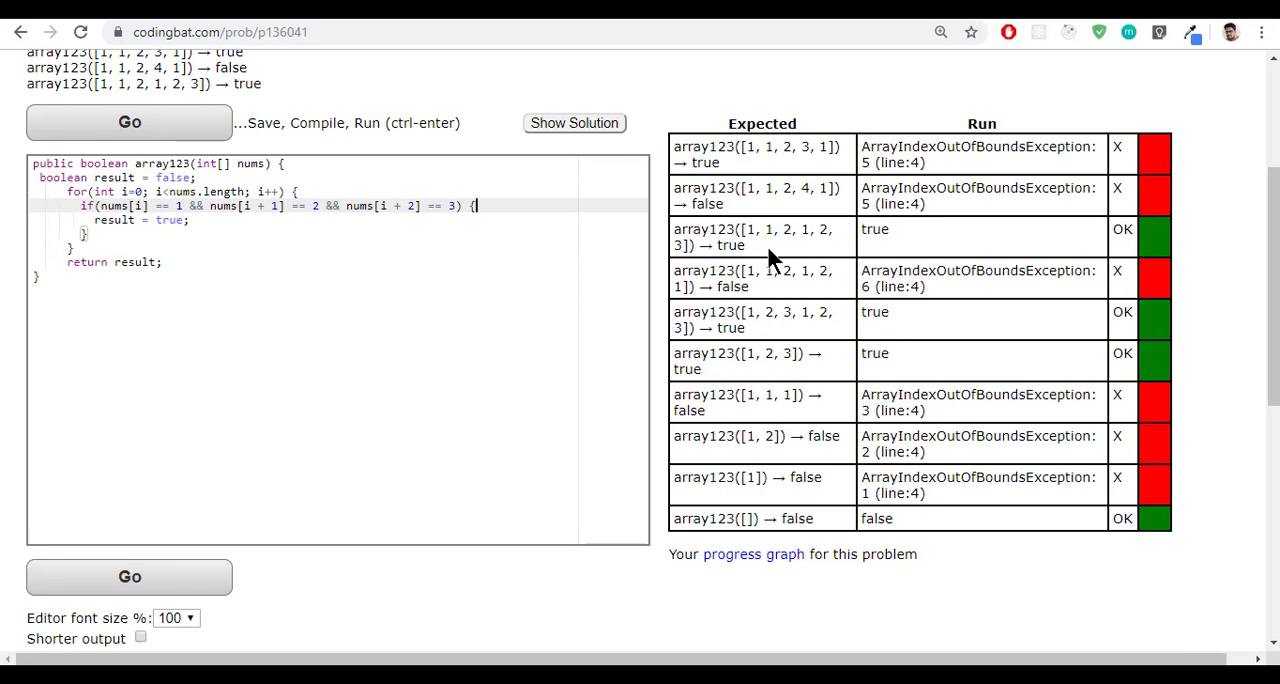
double_click(804, 230)
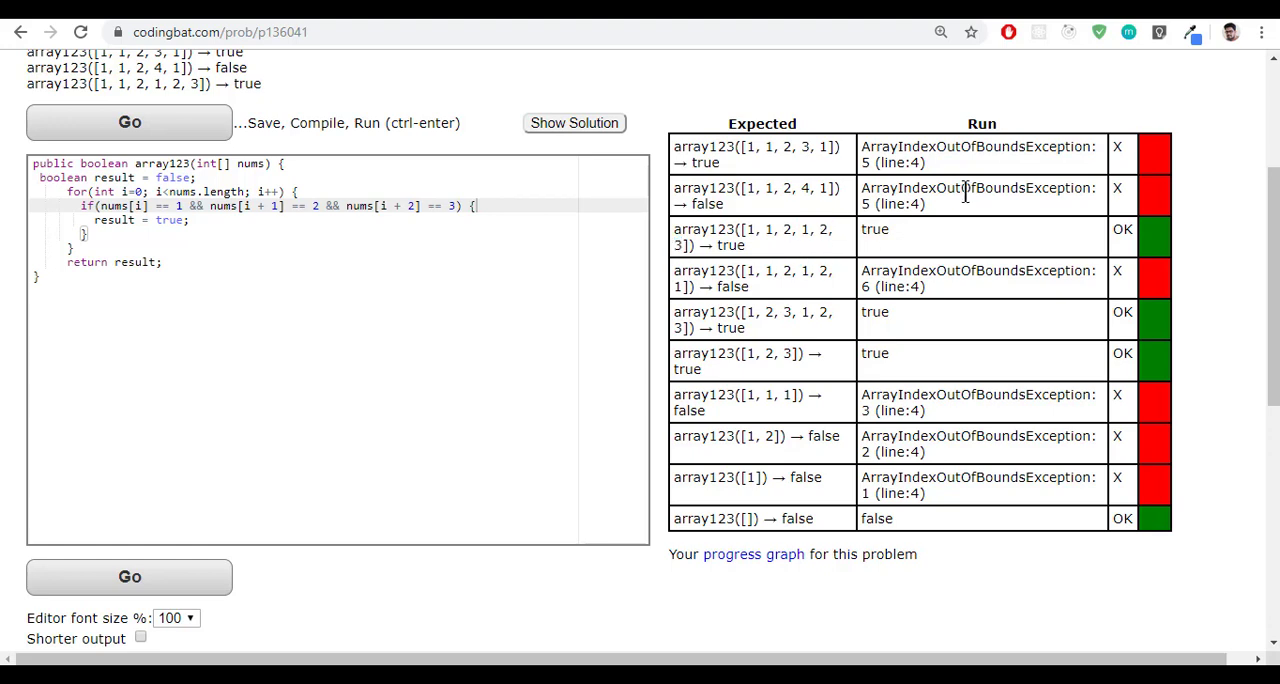
mouse_move(832, 208)
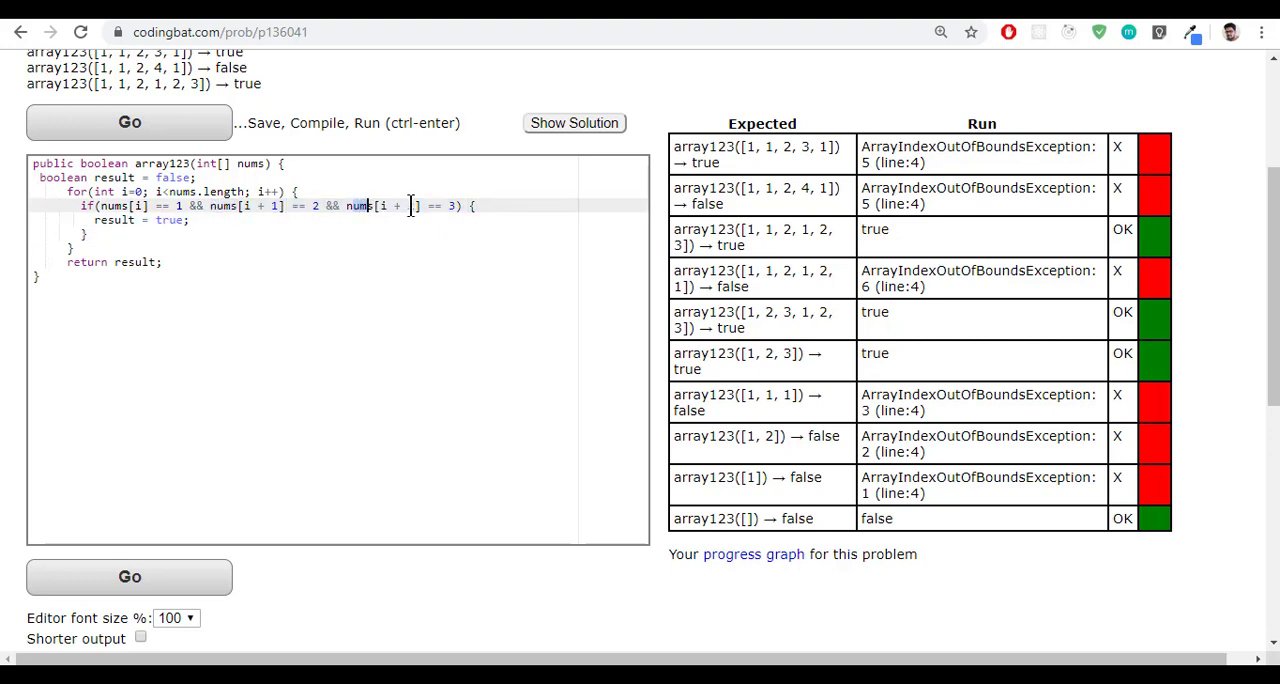
text(2)
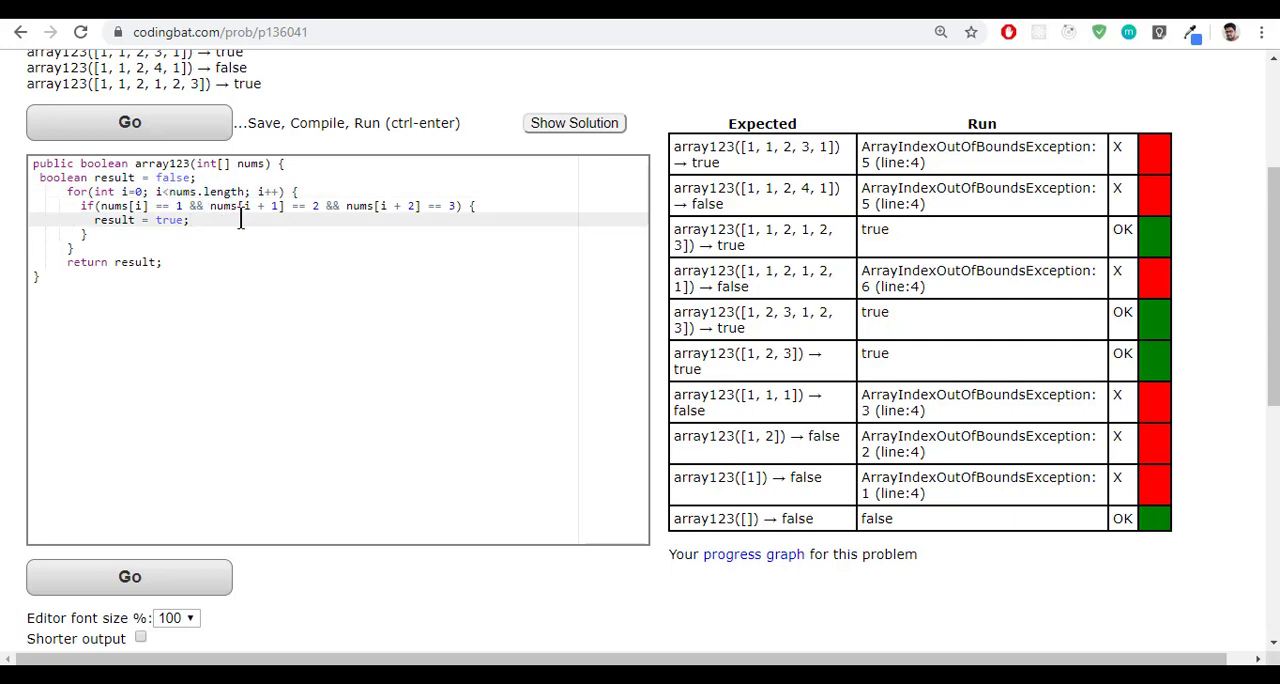
click(216, 66)
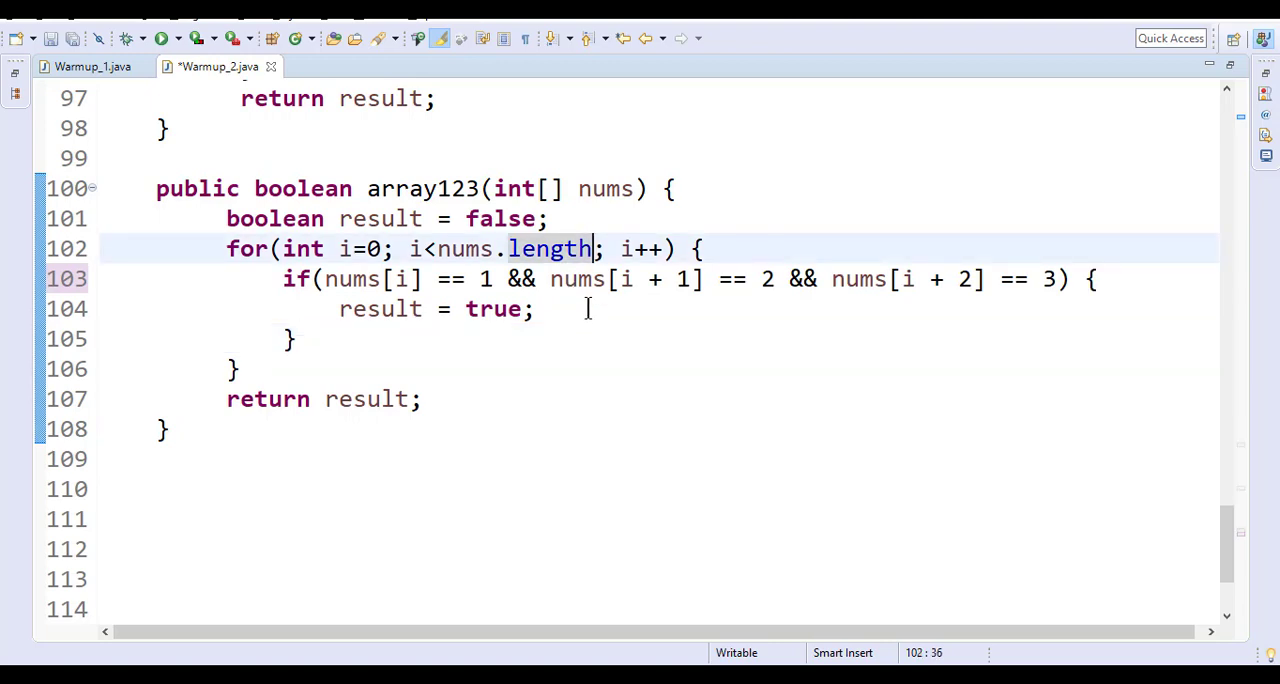
- Limit the loop to i < nums.length - 2, save the file, and select the method to copy
double_click(936, 280)
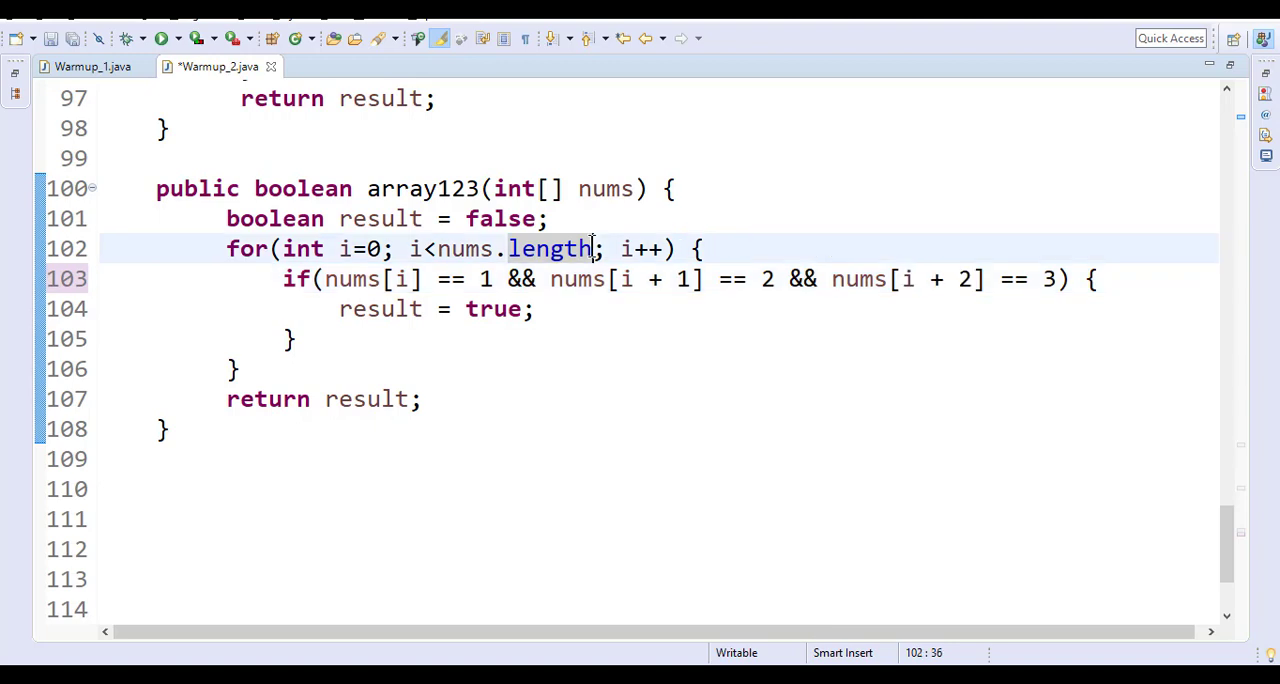
text(- 2)
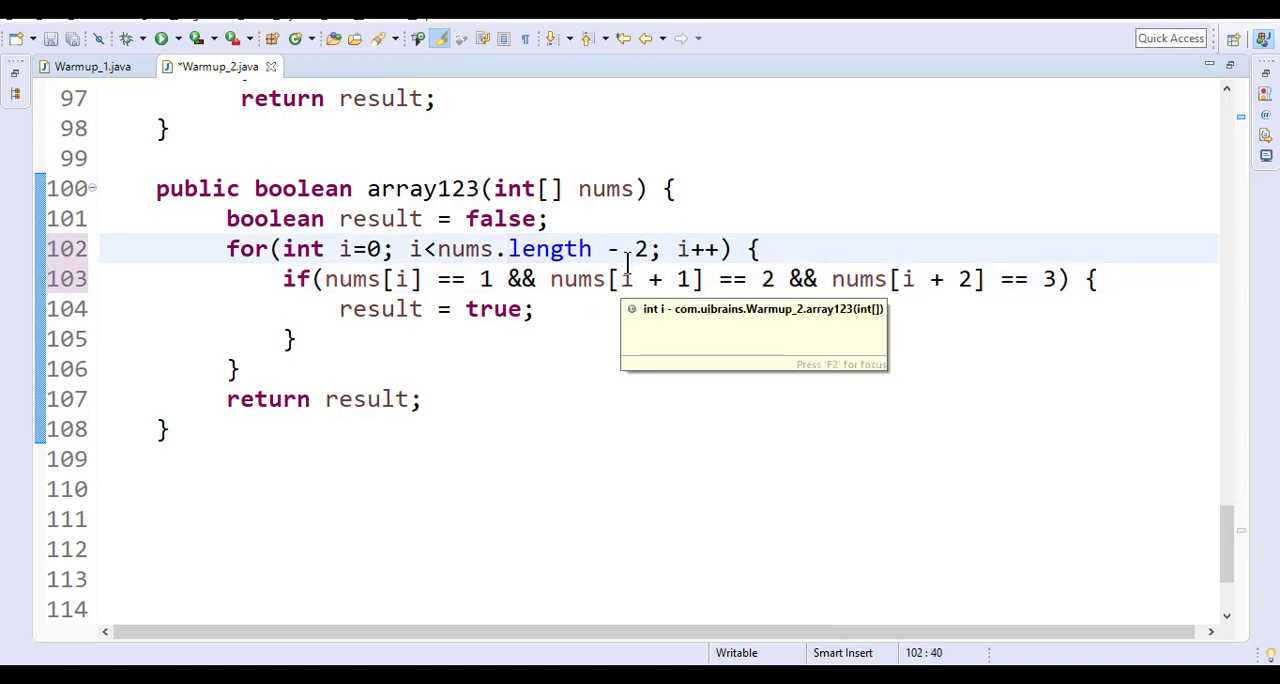
drag(648, 250, 464, 250)
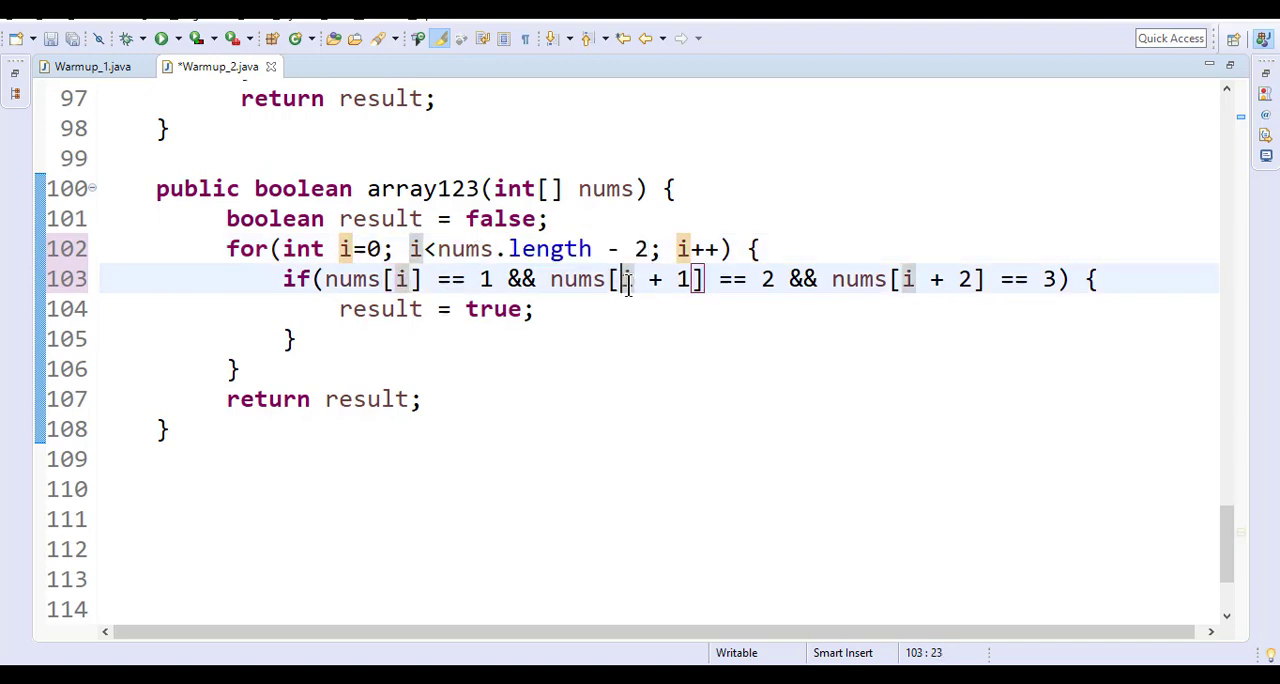
double_click(936, 280)
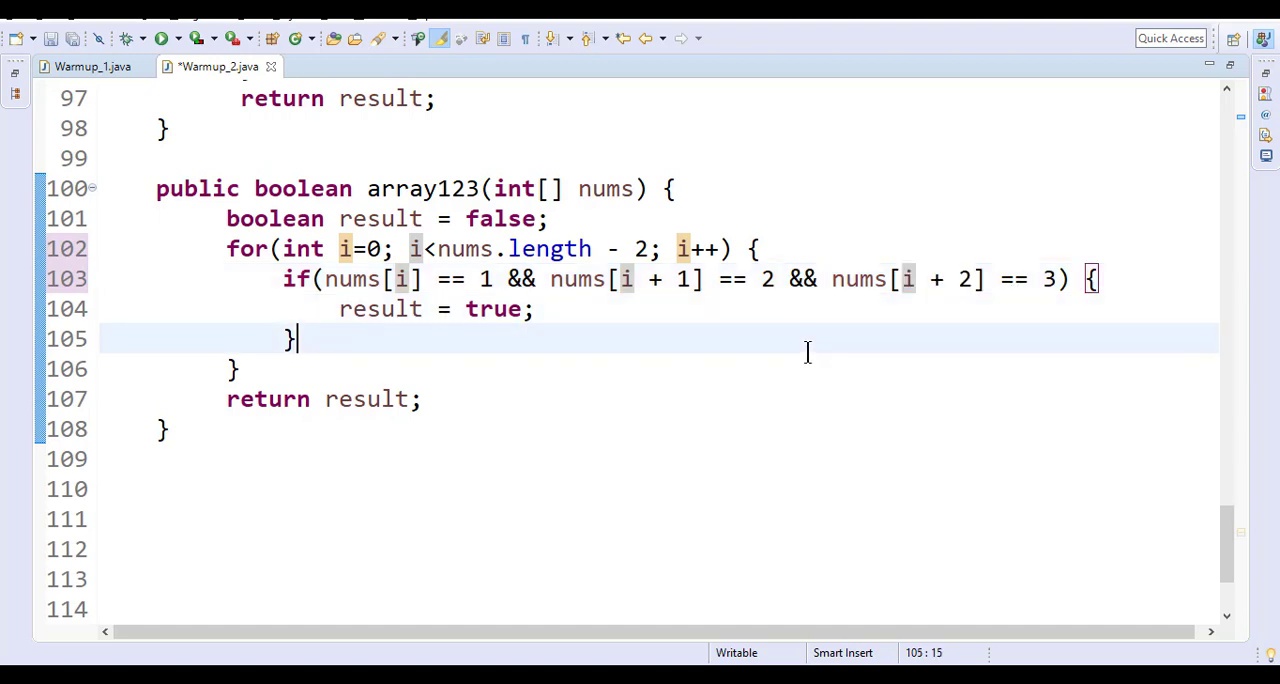
key(ctrl+s)
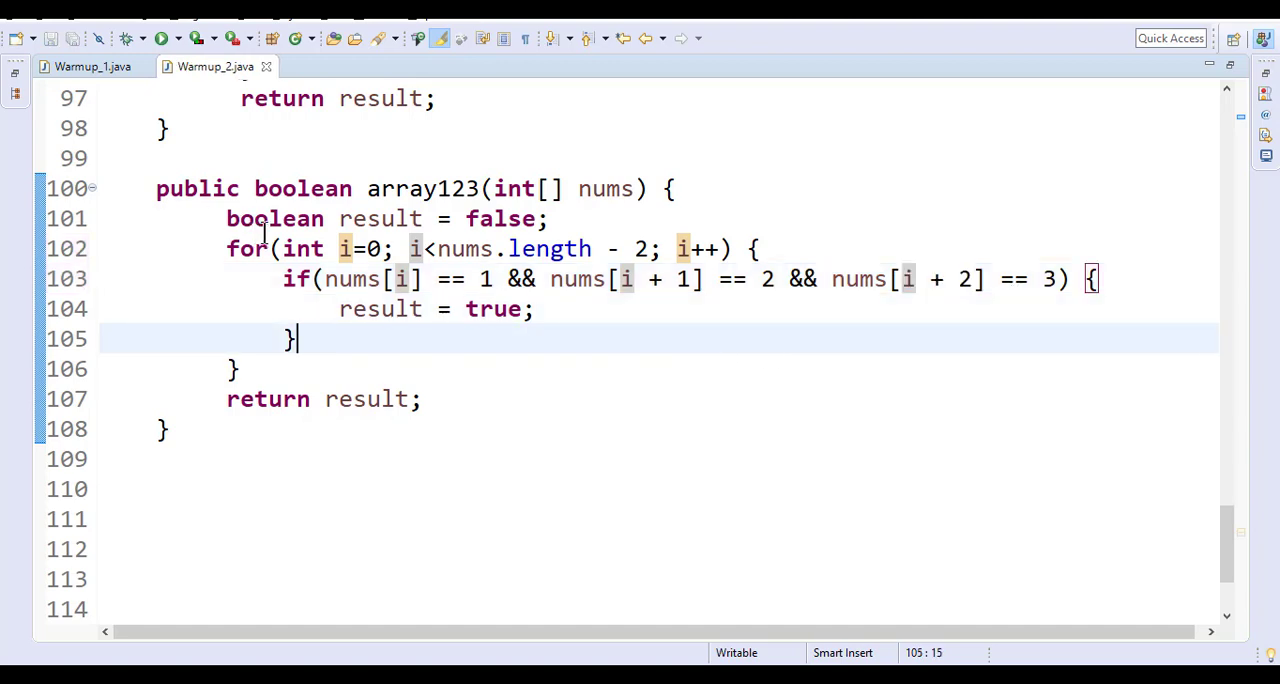
drag(226, 220, 424, 400)
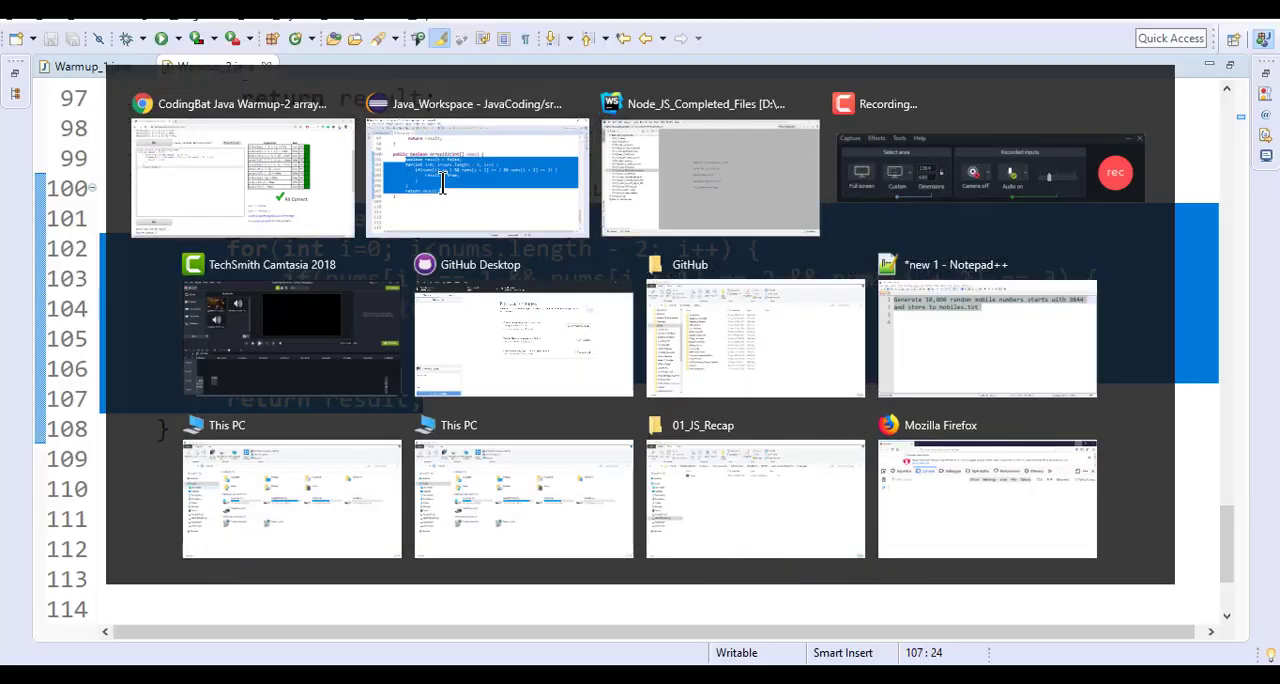
click(476, 178)
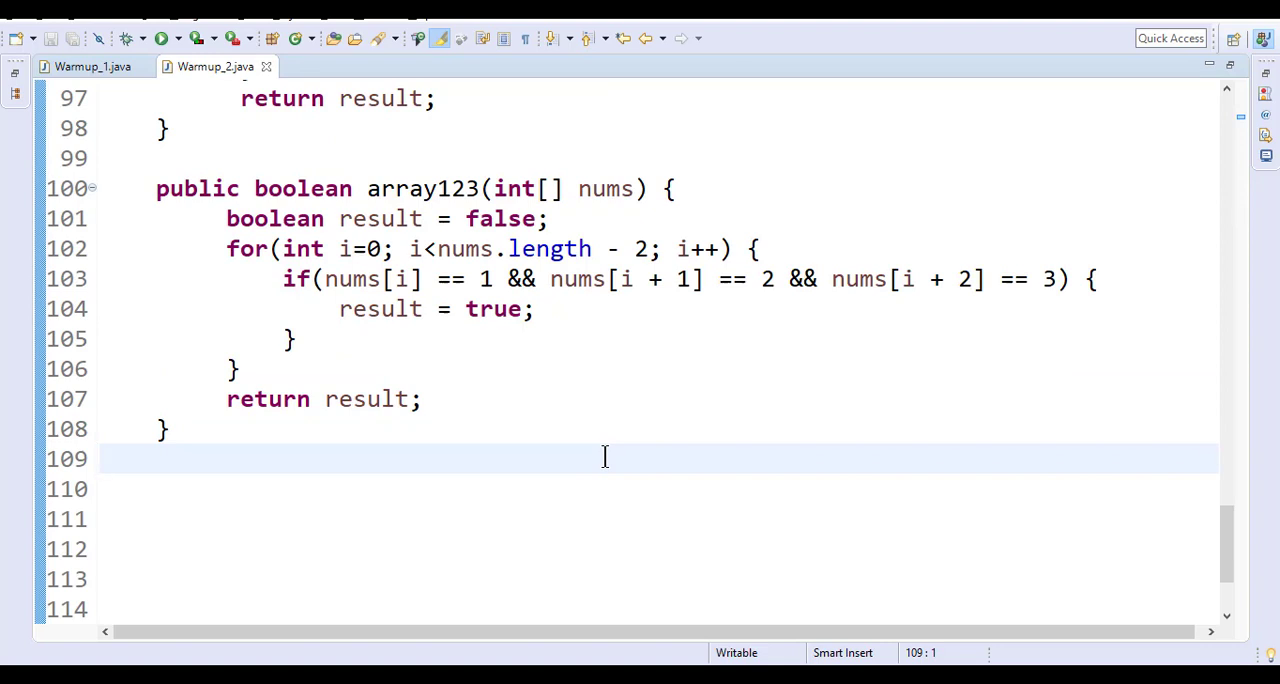
click(100, 458)
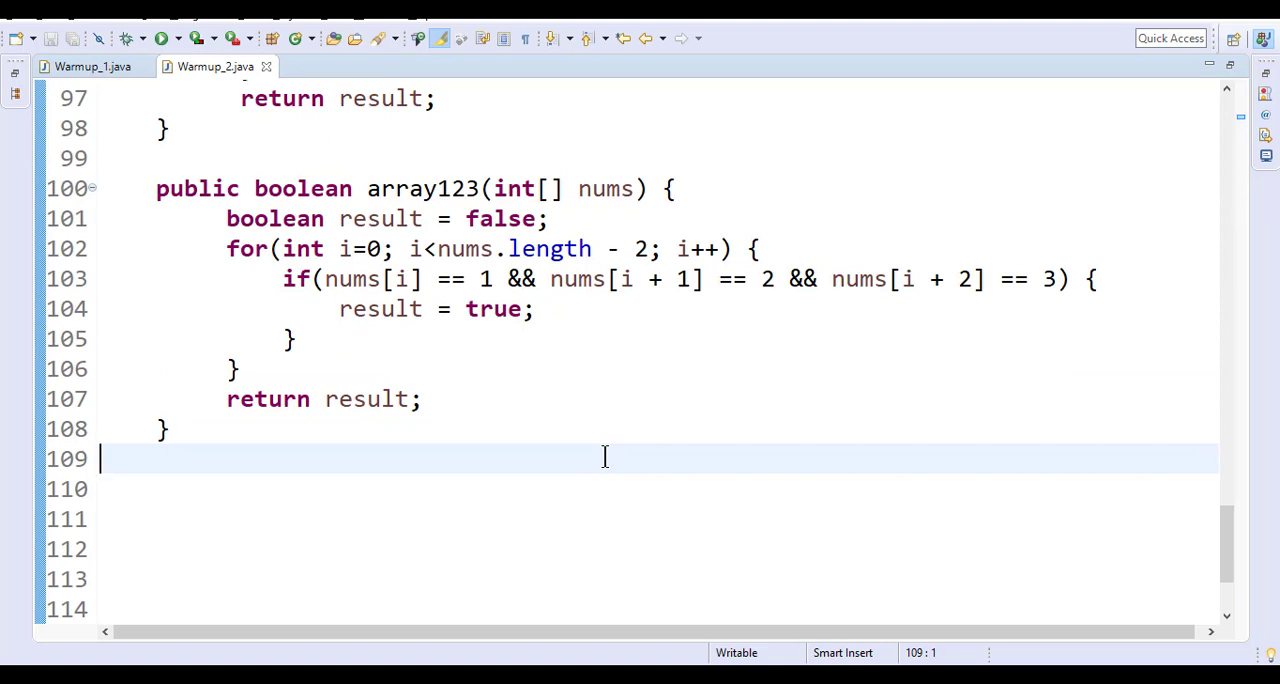